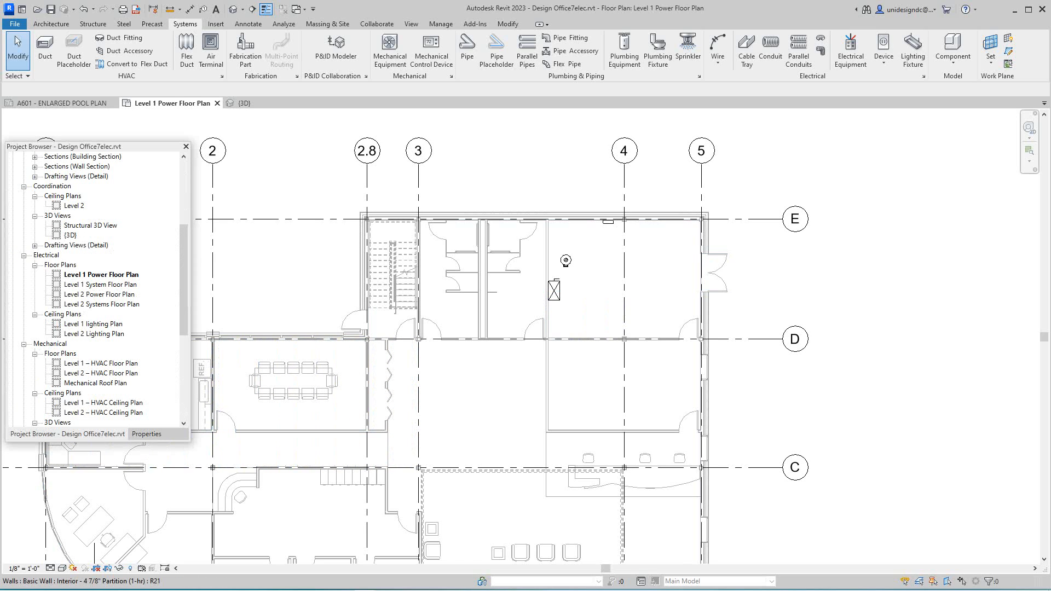
- Review the surface-mounted panelboard's instance parameters in the Properties palette
scroll("down", 3)
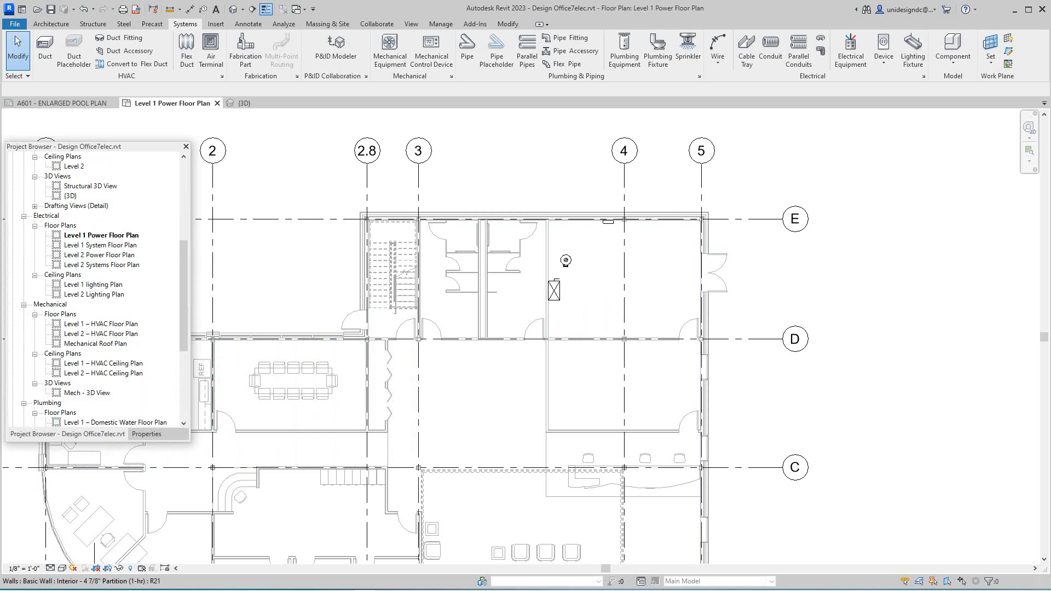
scroll("down", 3)
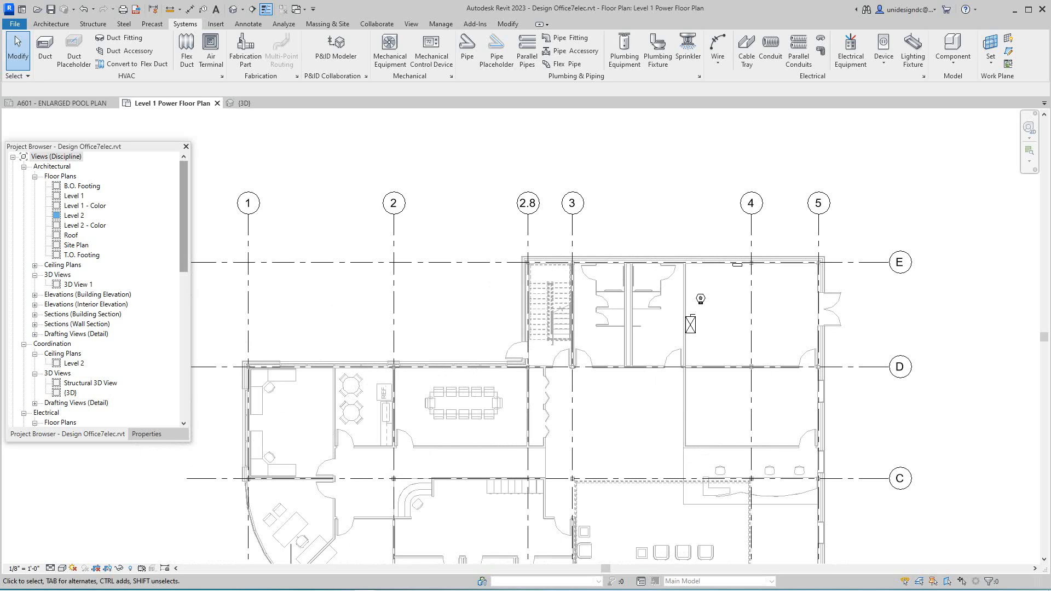
scroll("down", 3)
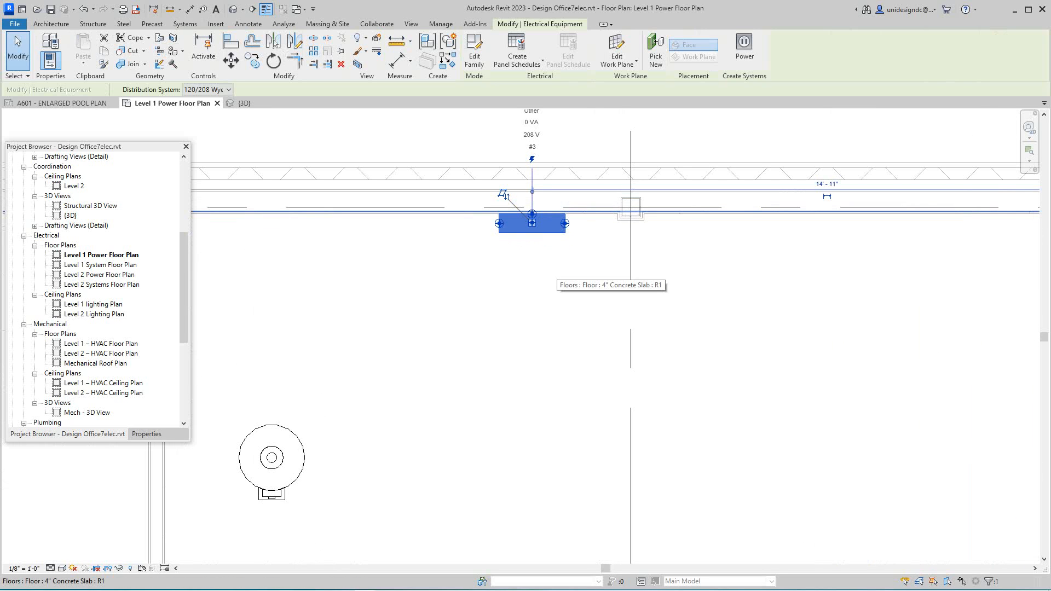
left_click(185, 23)
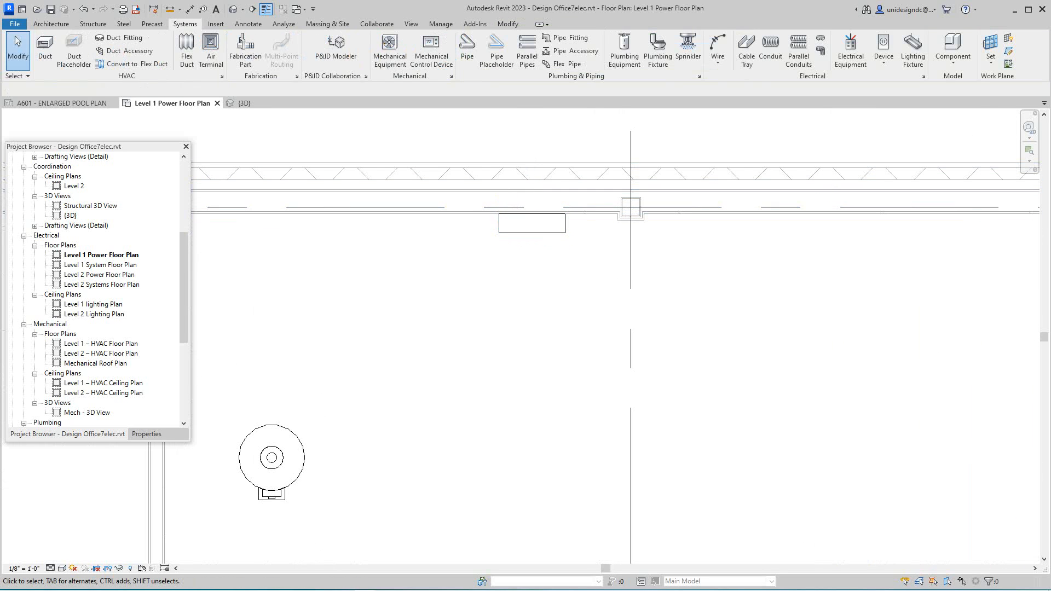
mouse_move(535, 233)
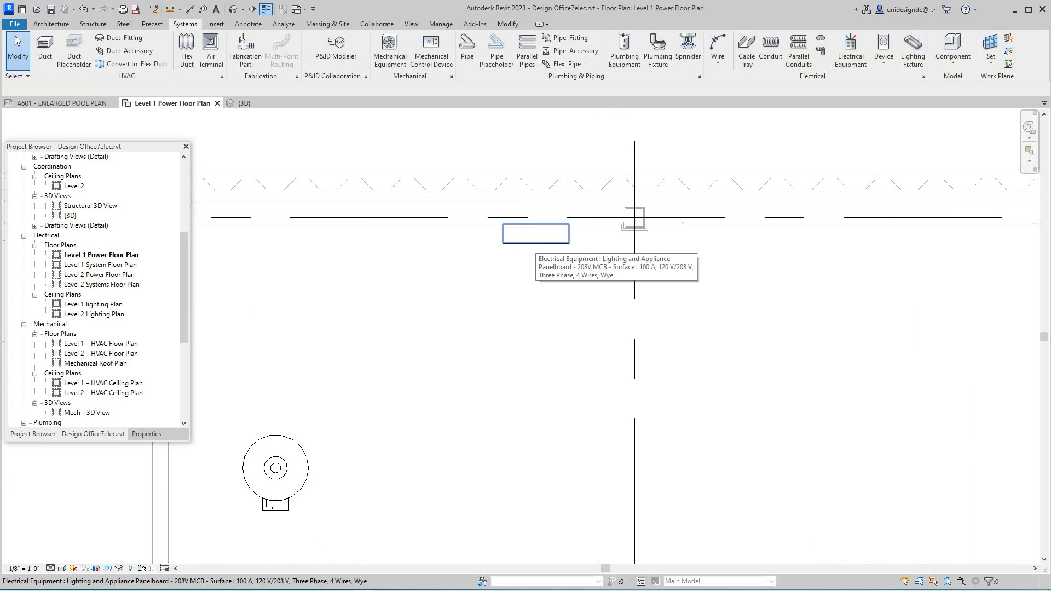
left_click(536, 233)
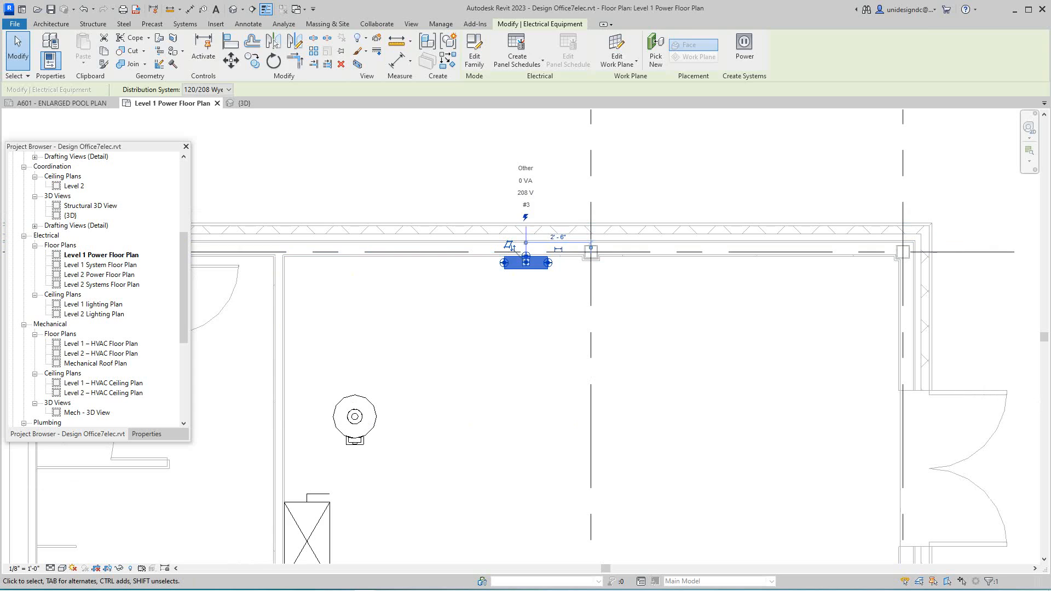
left_click(184, 23)
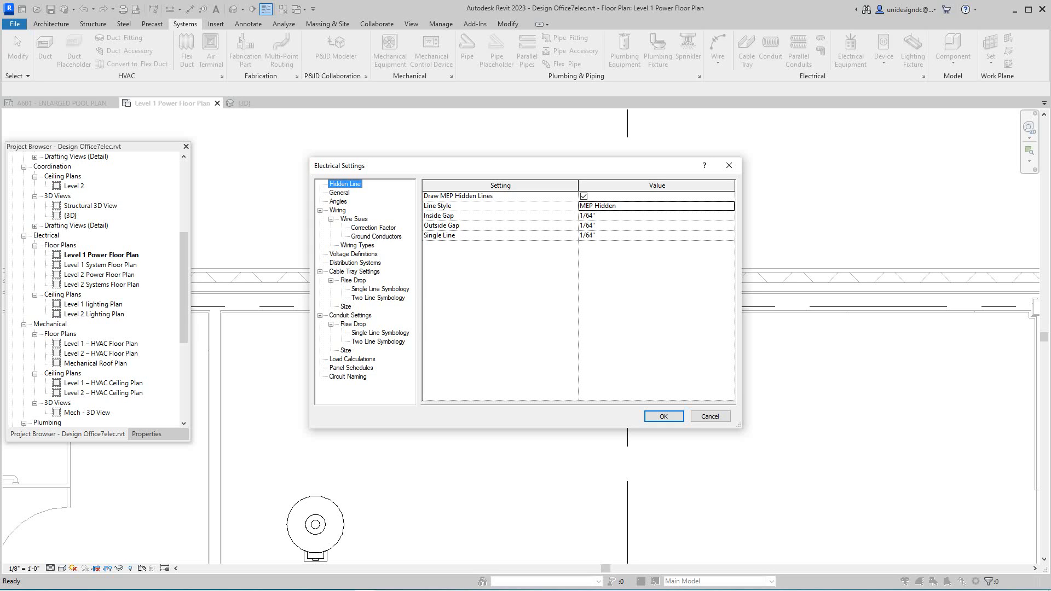
- Check the distribution systems in Electrical Settings and close the dialog
left_click(354, 262)
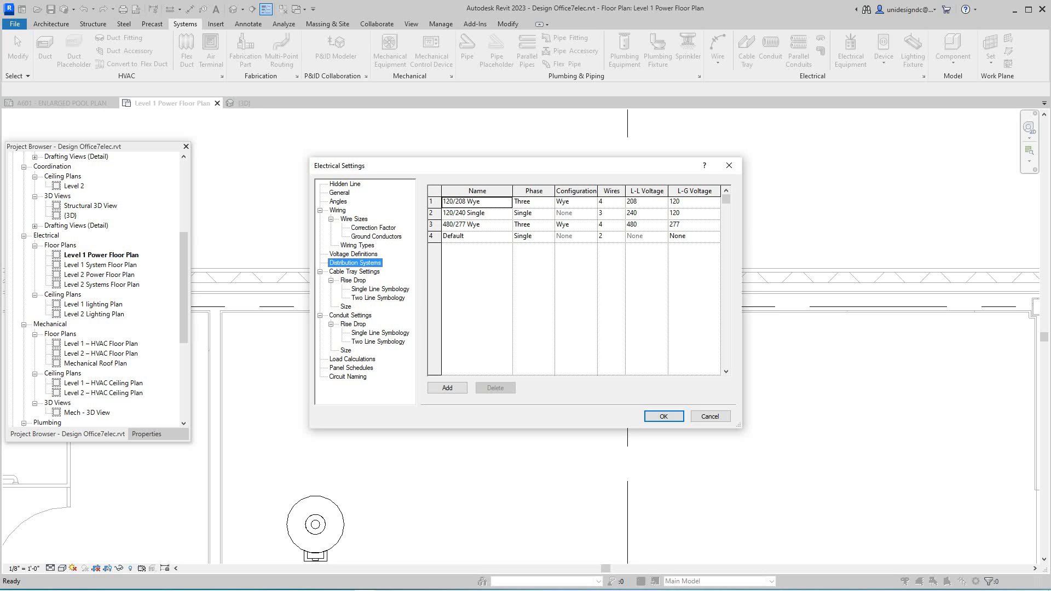
left_click(661, 415)
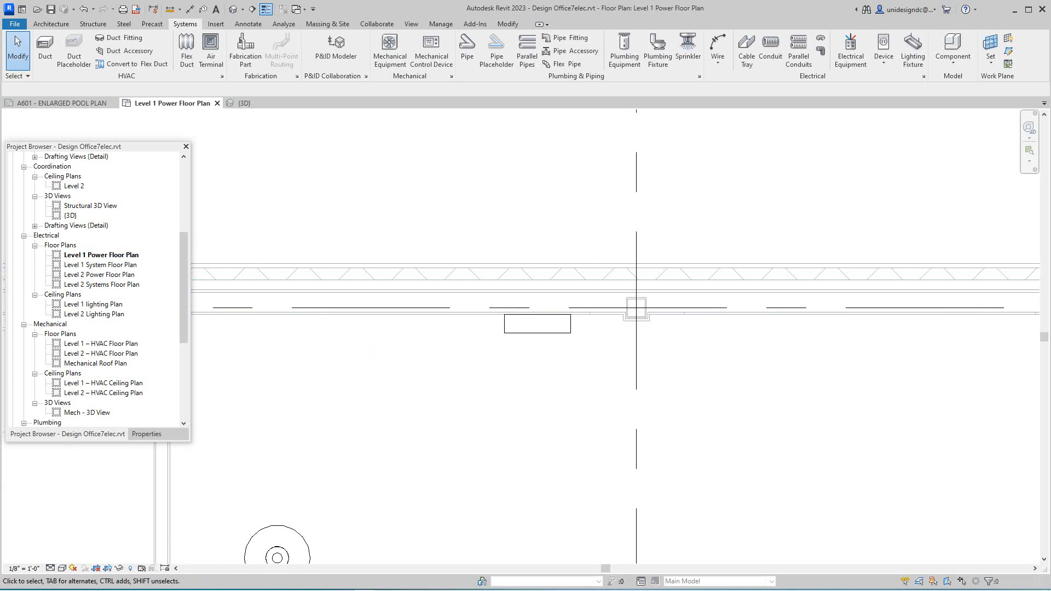
- Reselect the 100 A panelboard and scroll through its remaining properties
left_click(536, 324)
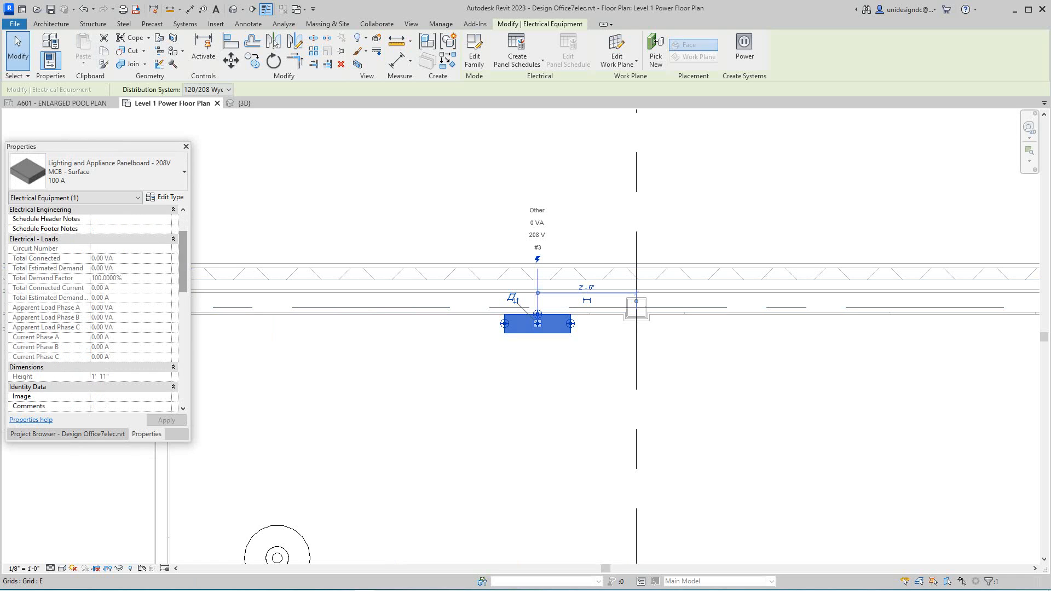
scroll("down", 3)
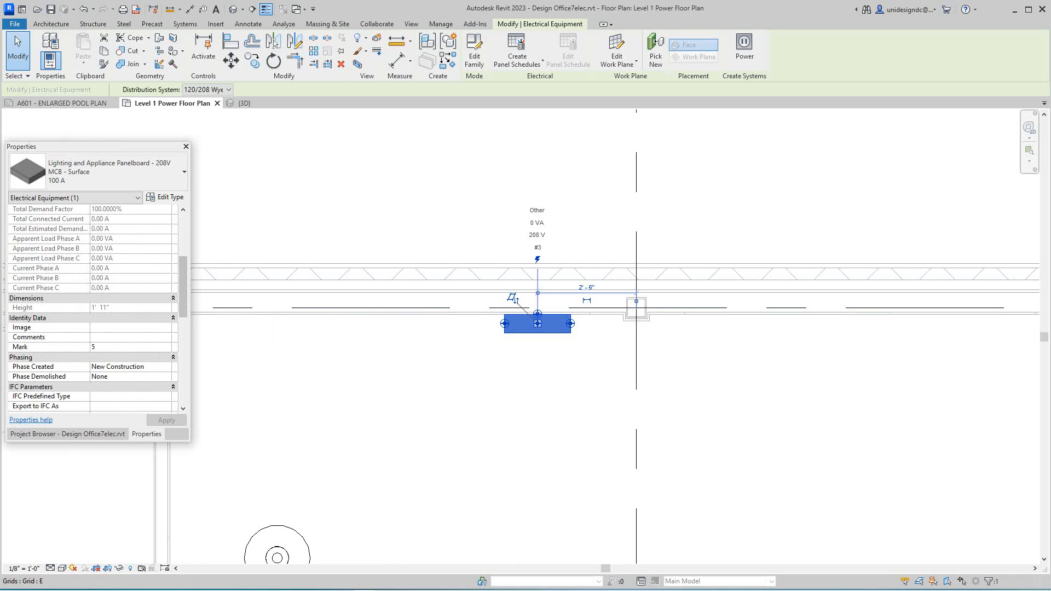
scroll("down", 3)
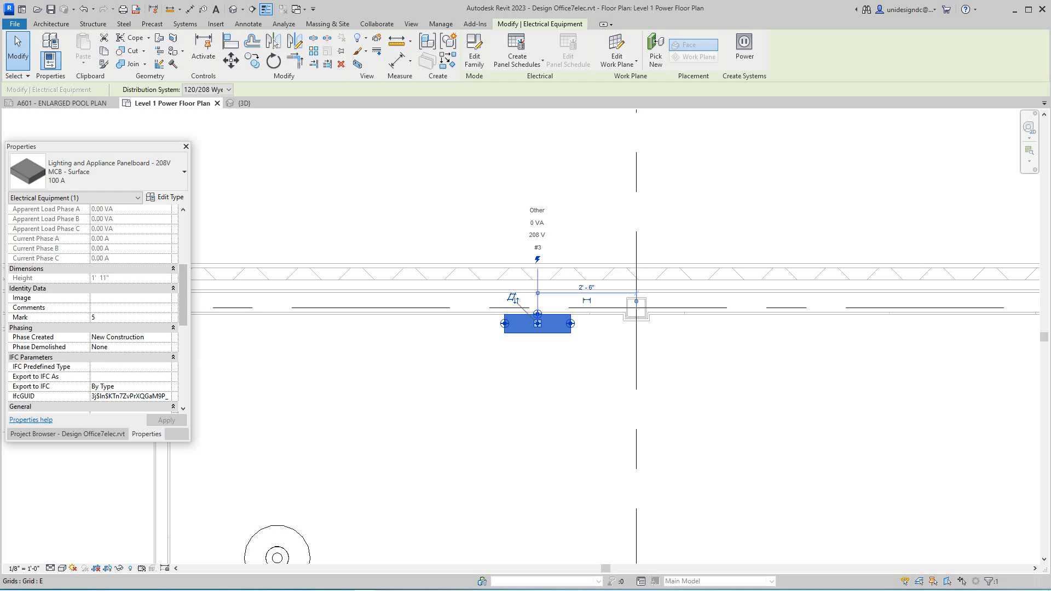
scroll("down", 3)
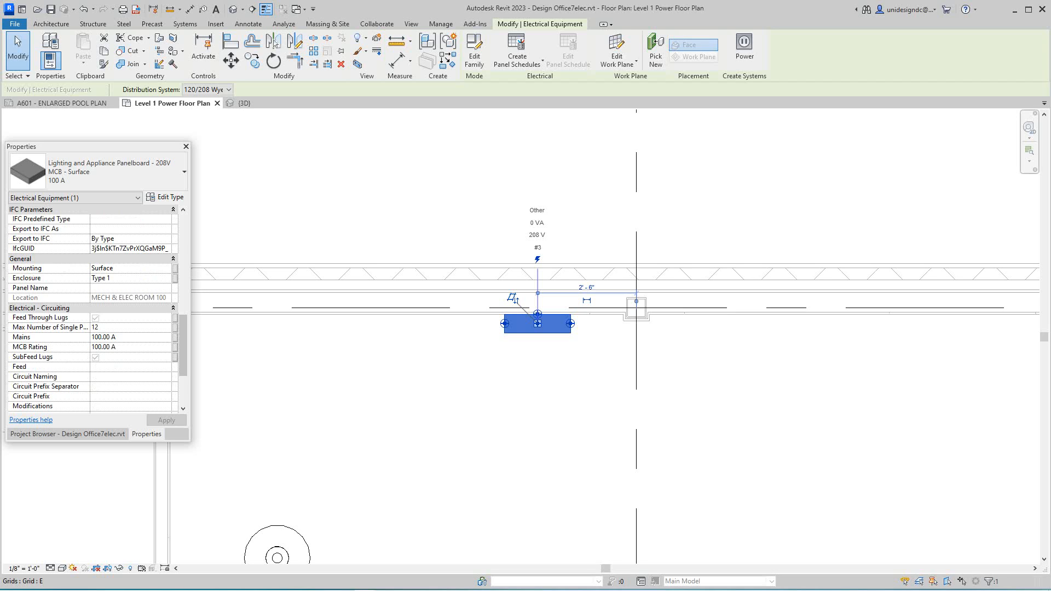
scroll("down", 3)
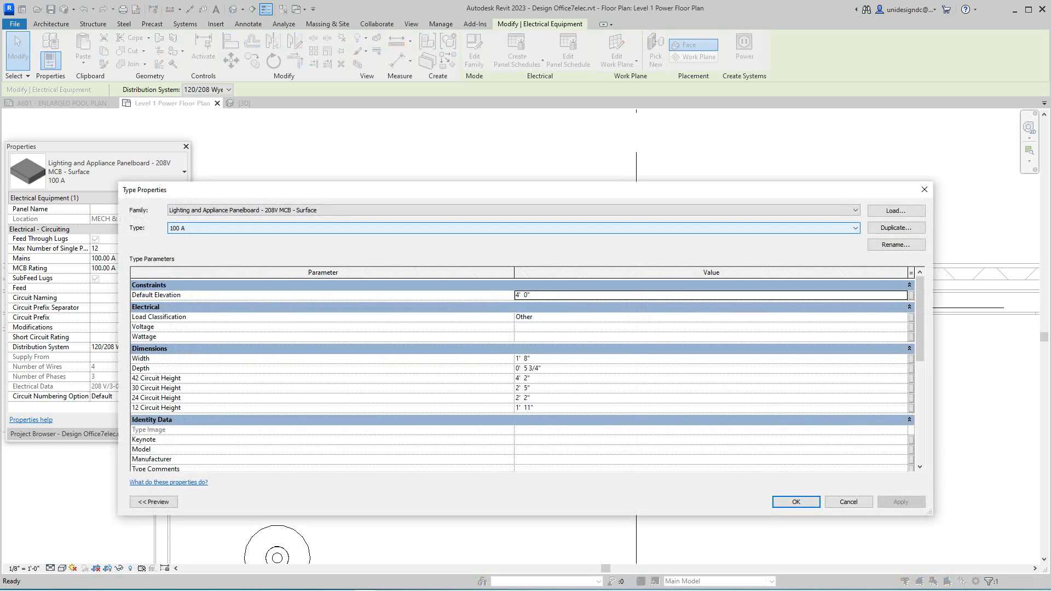
- Switch the panelboard to the 400 A type in Type Properties and confirm
left_click(855, 228)
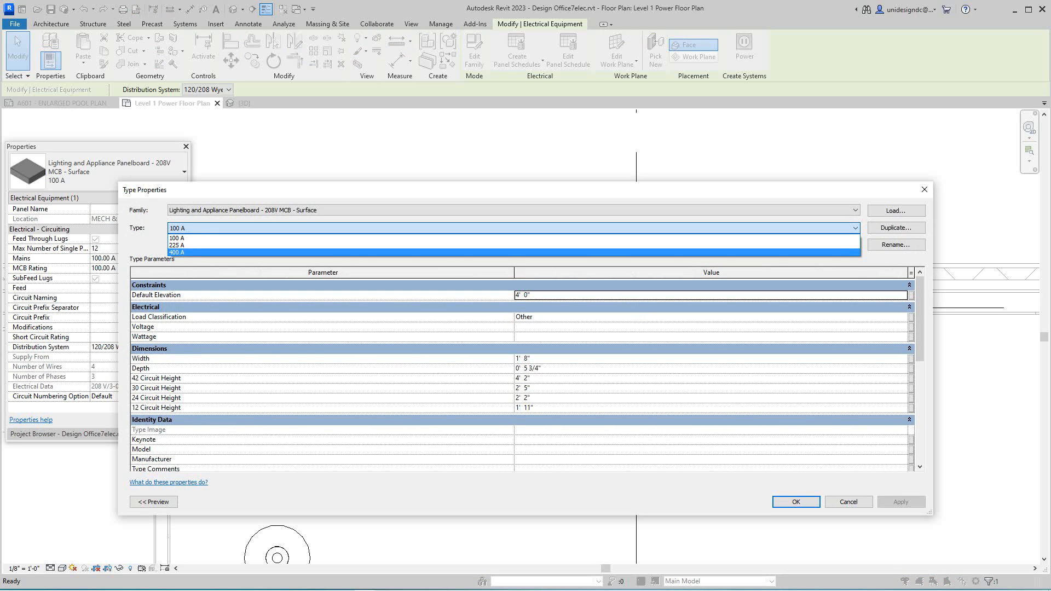
left_click(177, 253)
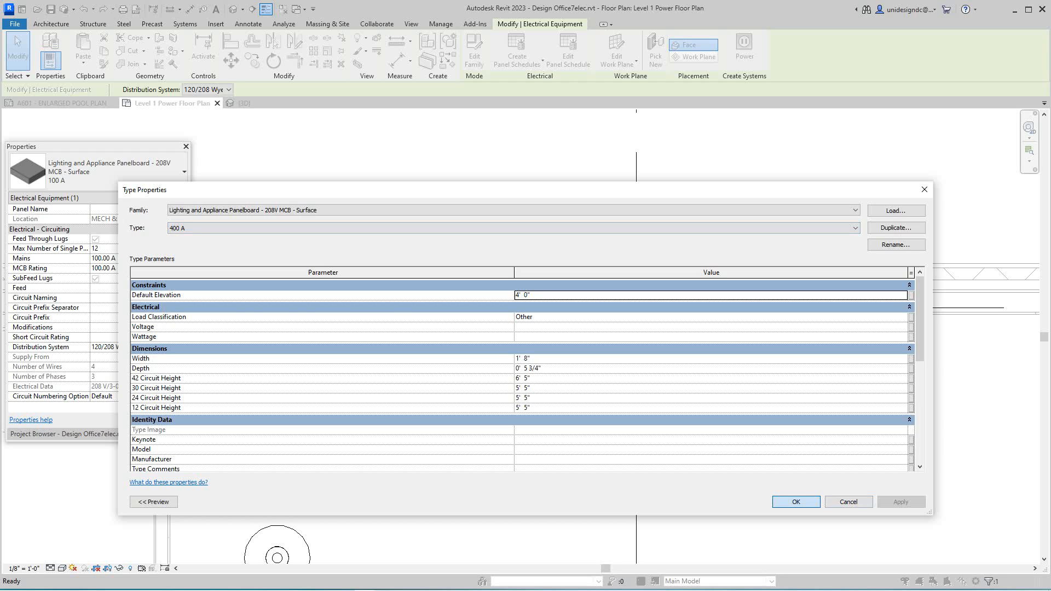
left_click(795, 501)
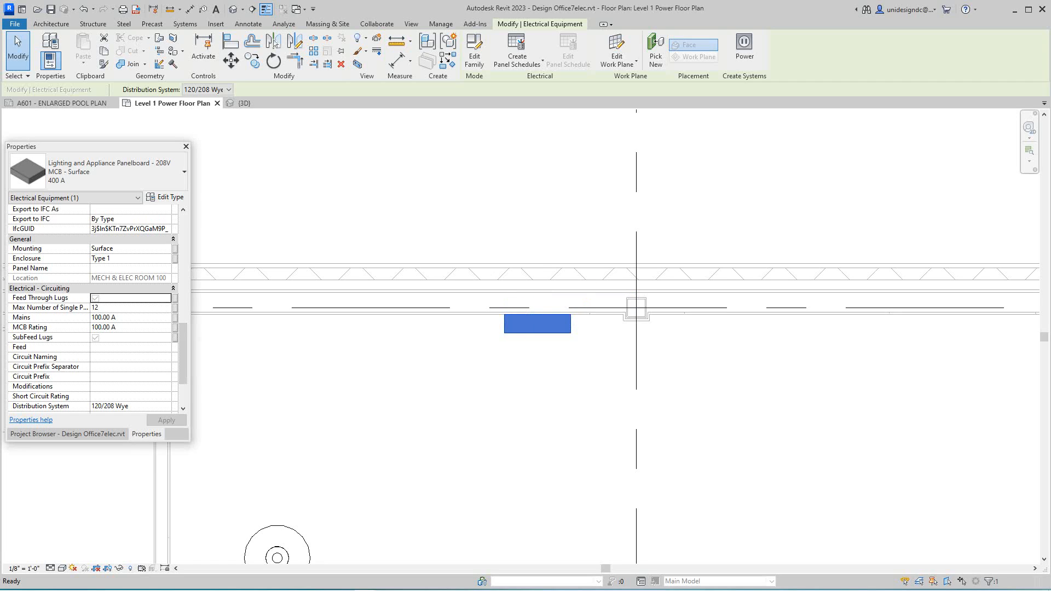
- Set Max Number of Single Pole Breakers to 42, name the panel 'Panel 1', and apply
left_click(130, 306)
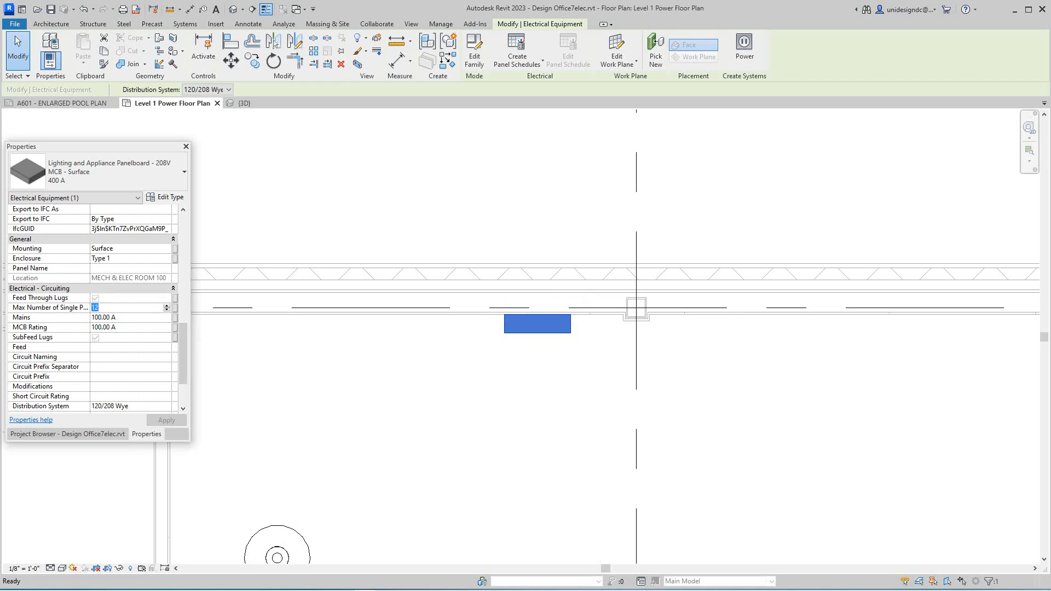
type("423")
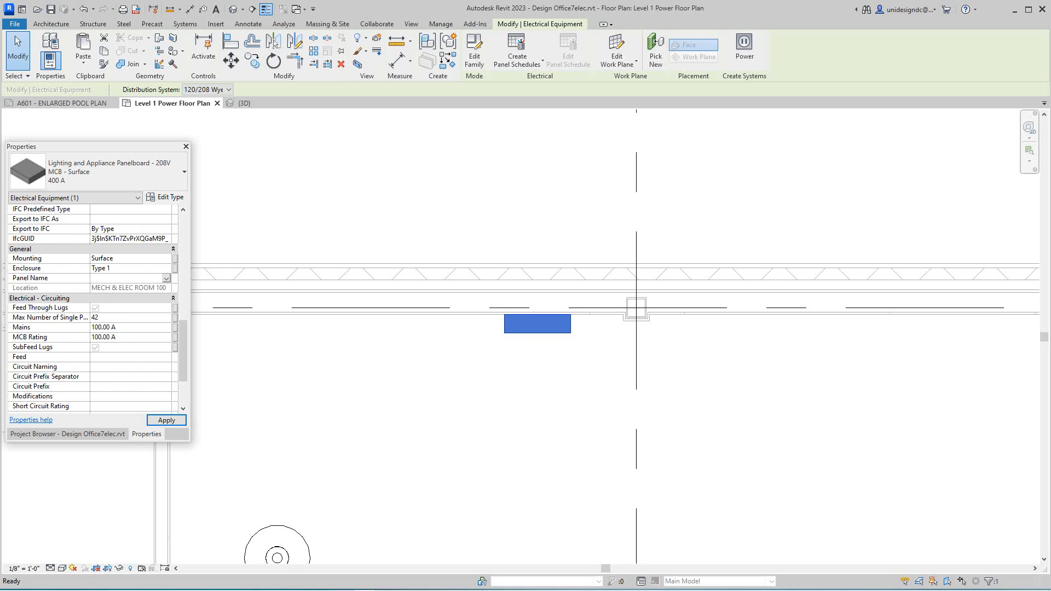
type("P")
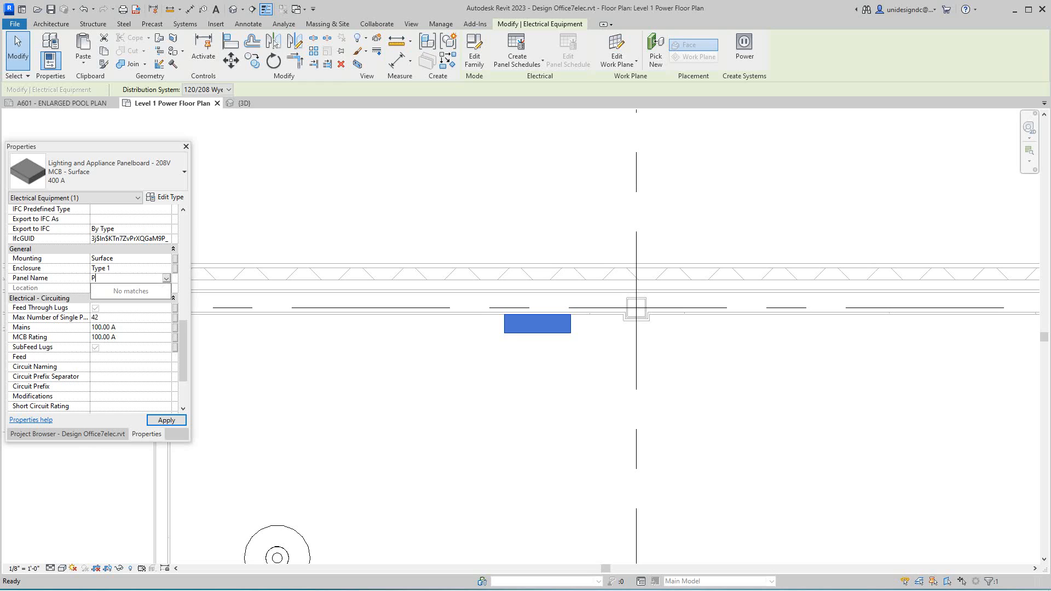
type("anel 1")
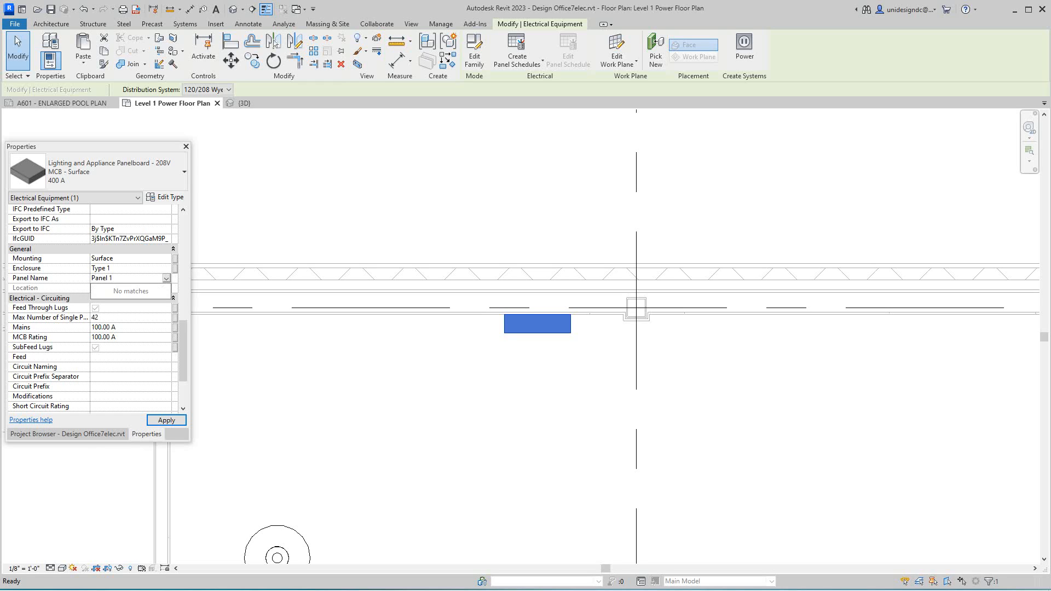
left_click(127, 277)
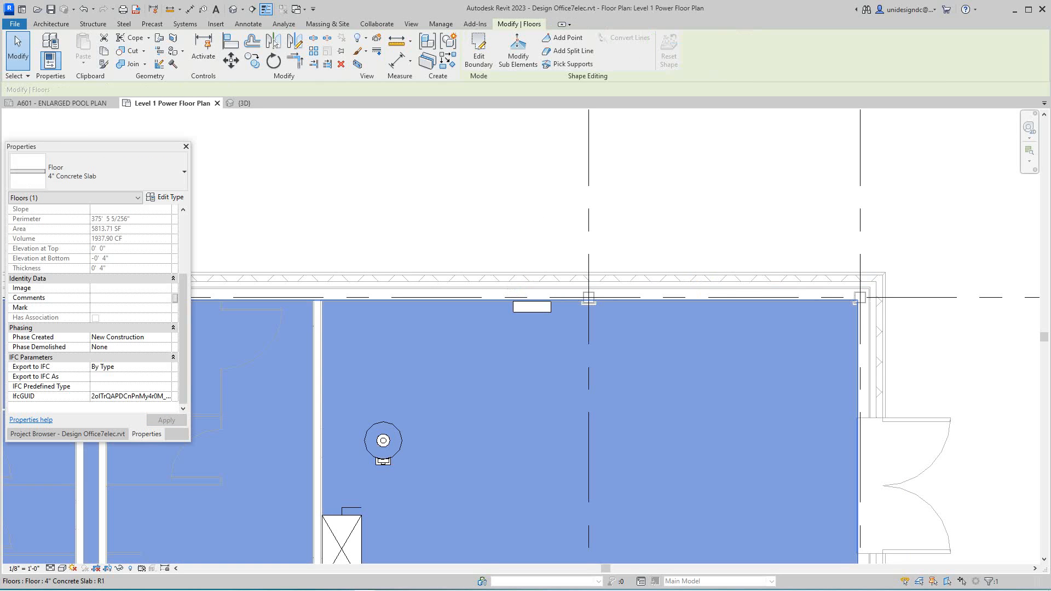
- Place a standard 120 V, 180 VA duplex receptacle on the room's east wall and end placement
left_click(184, 23)
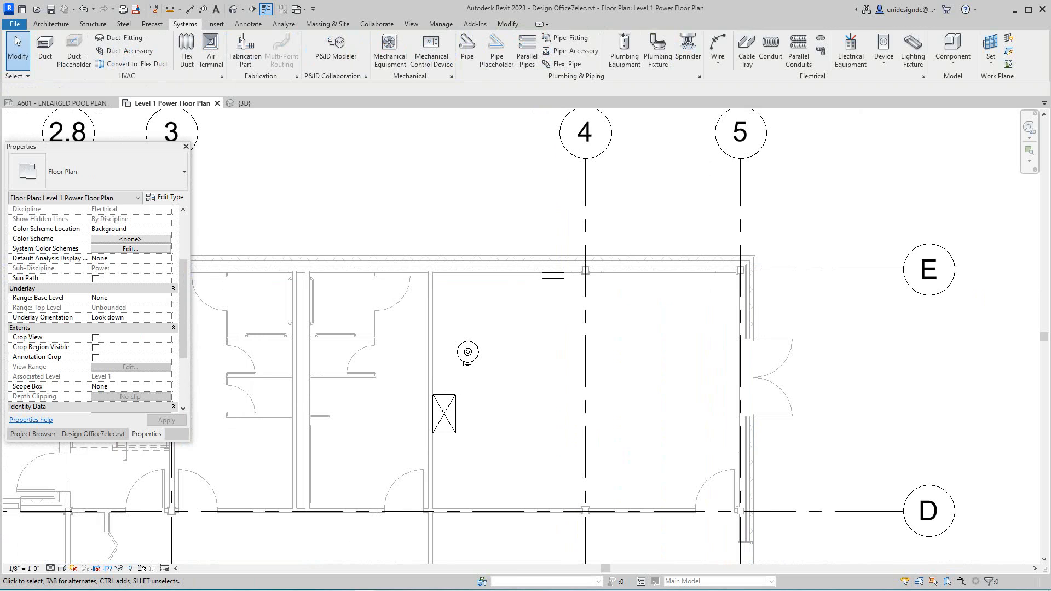
left_click(883, 51)
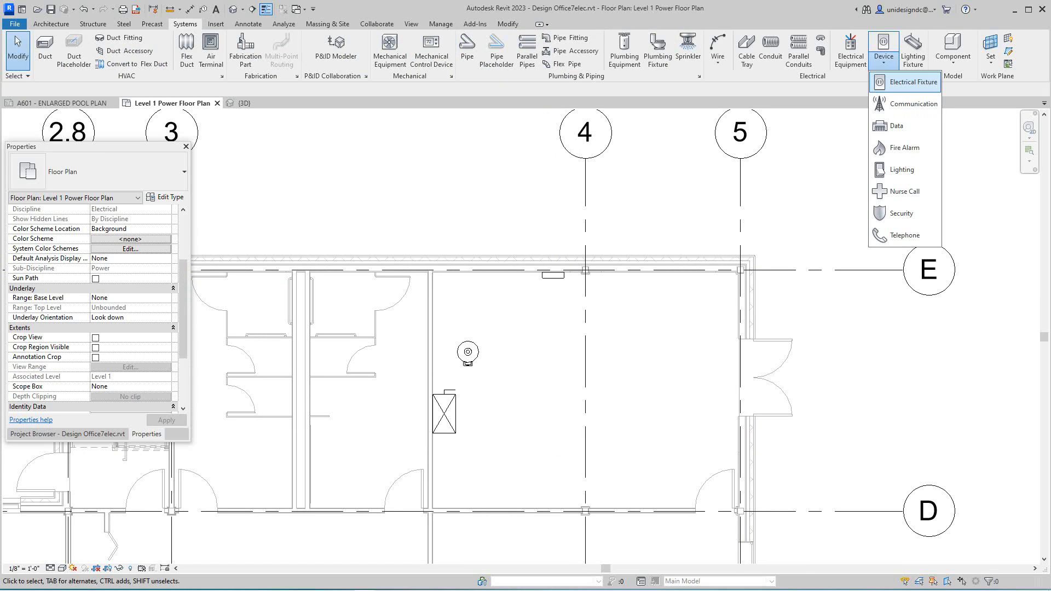
left_click(912, 82)
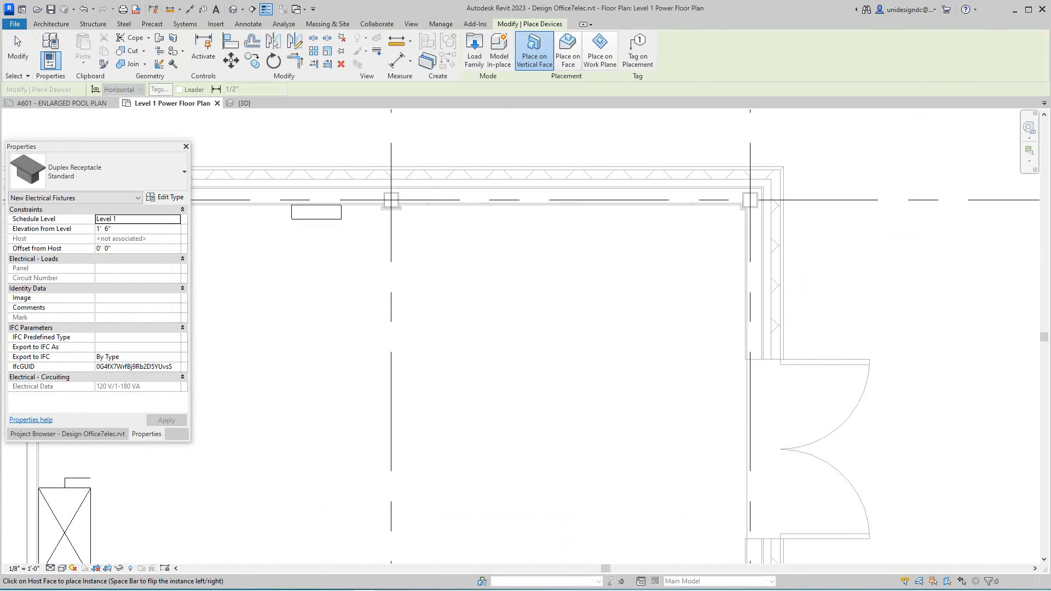
left_click(745, 324)
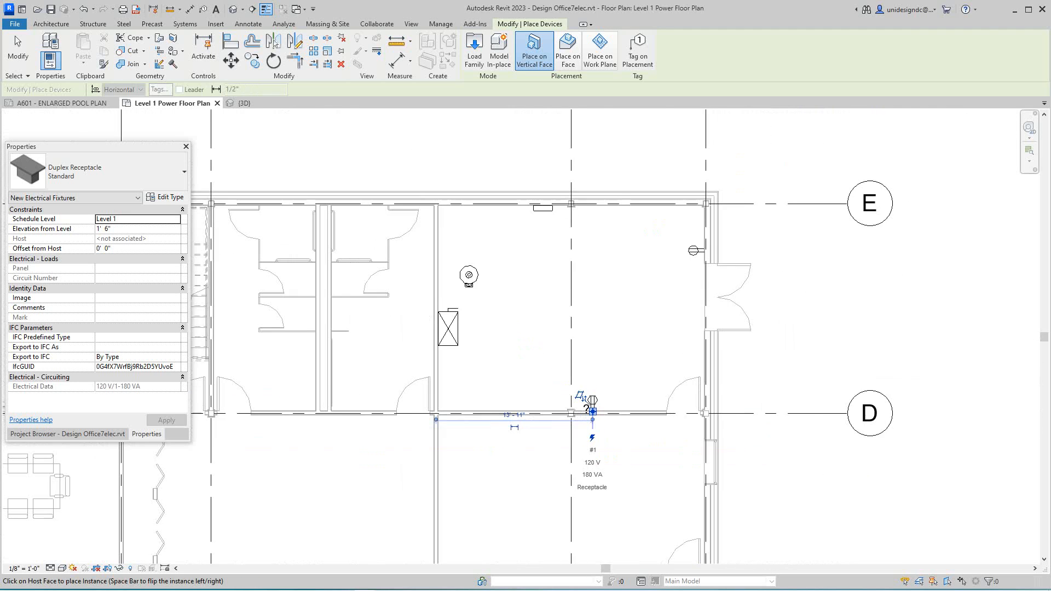
right_click(591, 407)
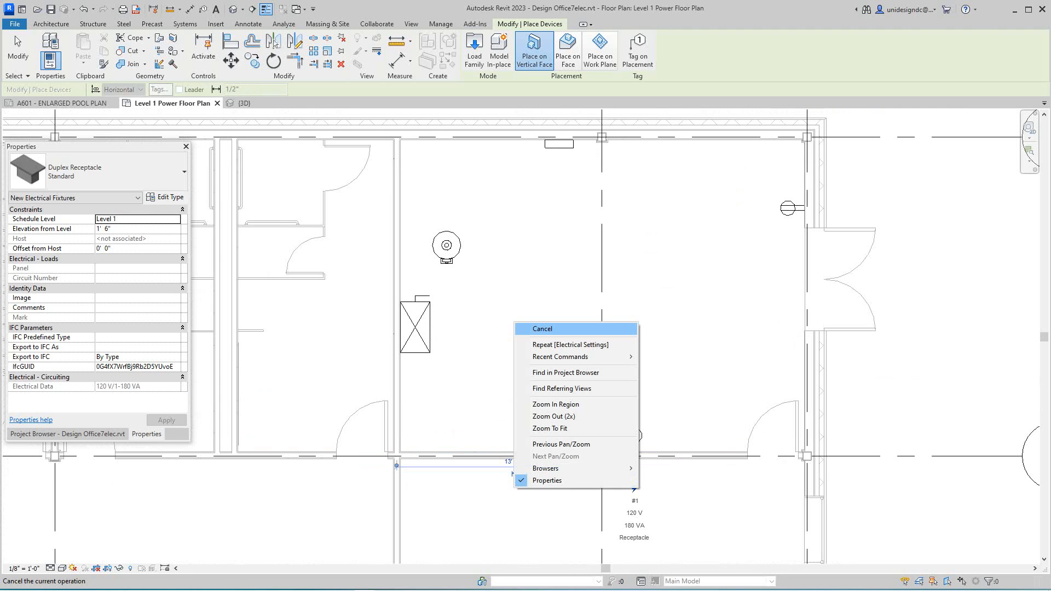
left_click(542, 328)
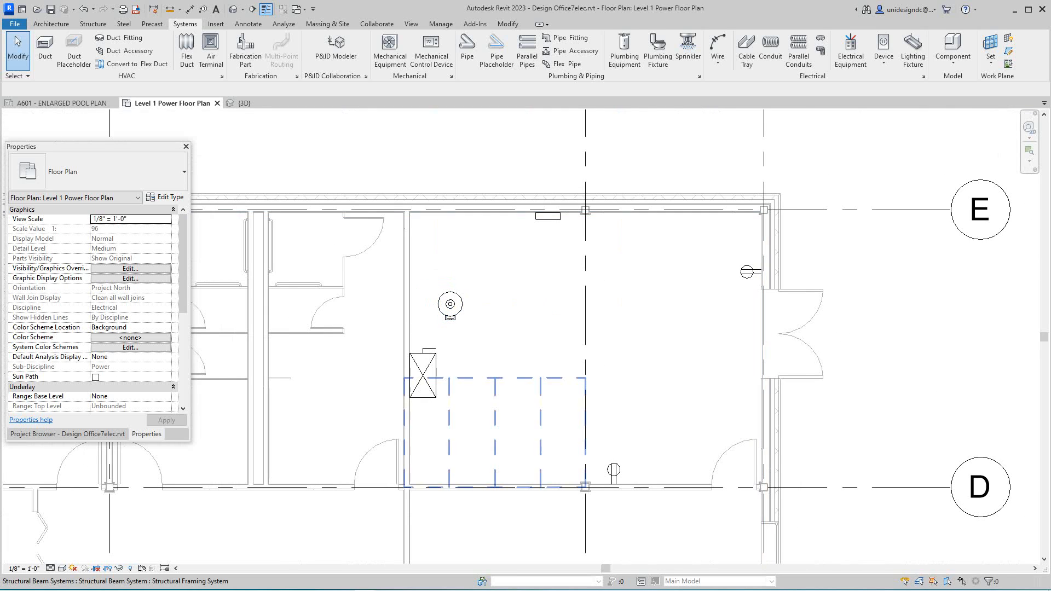
- Inspect the disconnect switch and the grid D receptacle, then return to the Systems tools
left_click(423, 372)
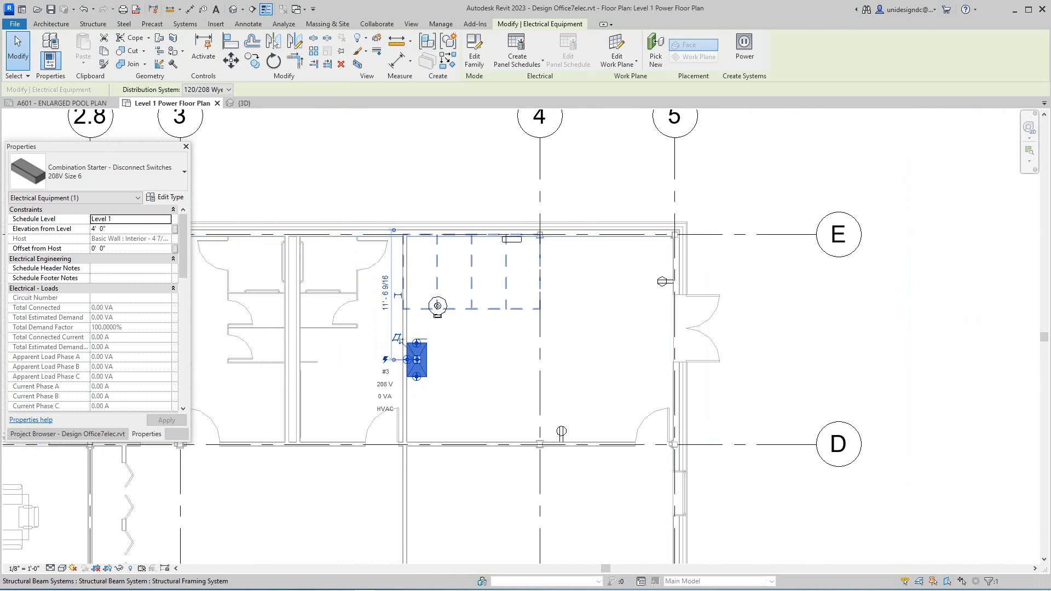
left_click(184, 23)
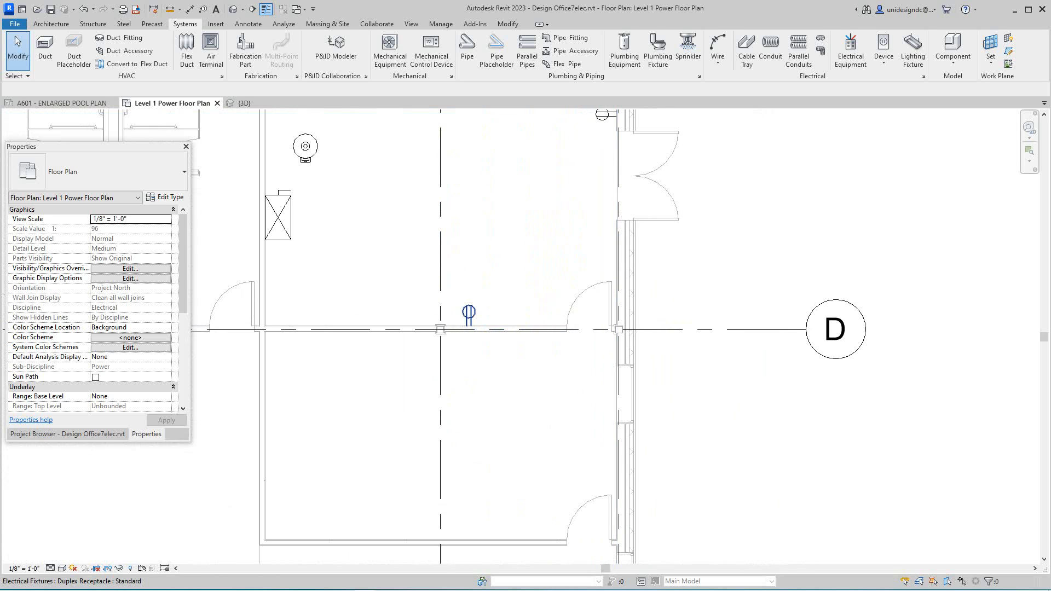
left_click(469, 328)
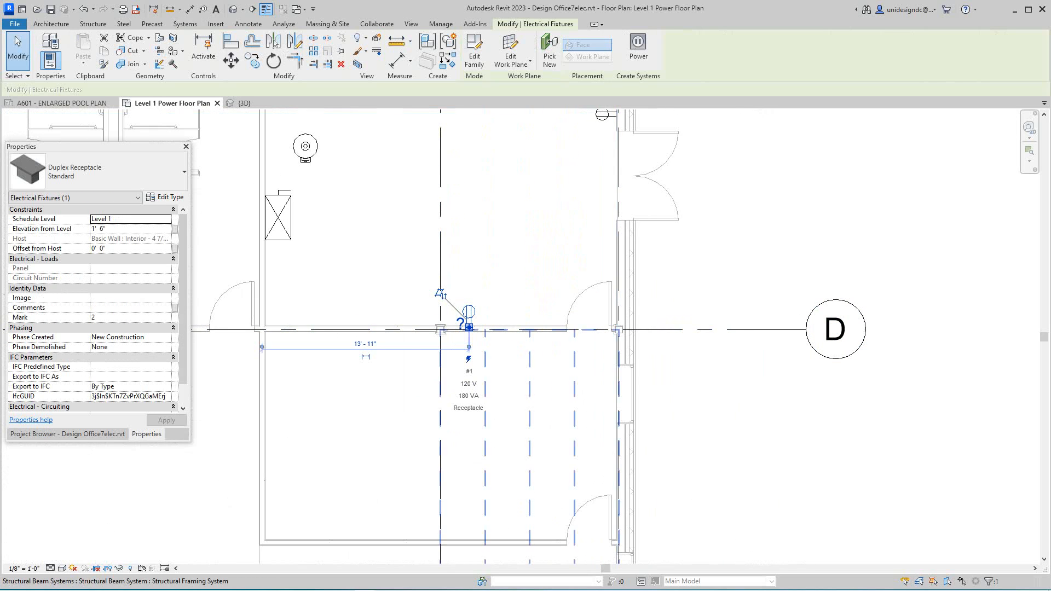
left_click(183, 23)
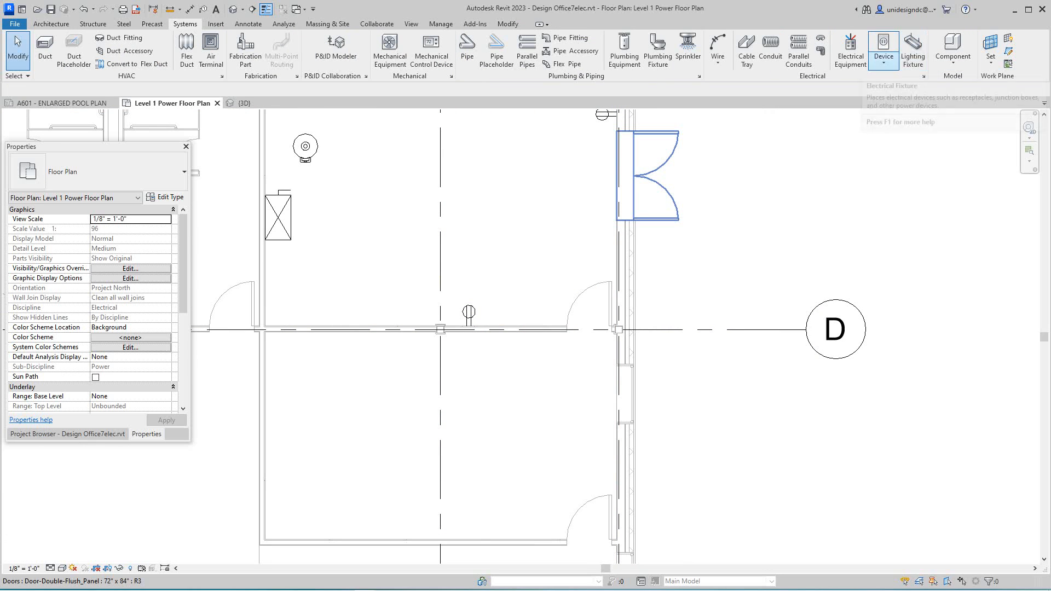
- Place a standard duplex receptacle on the conference room's lower wall
left_click(883, 51)
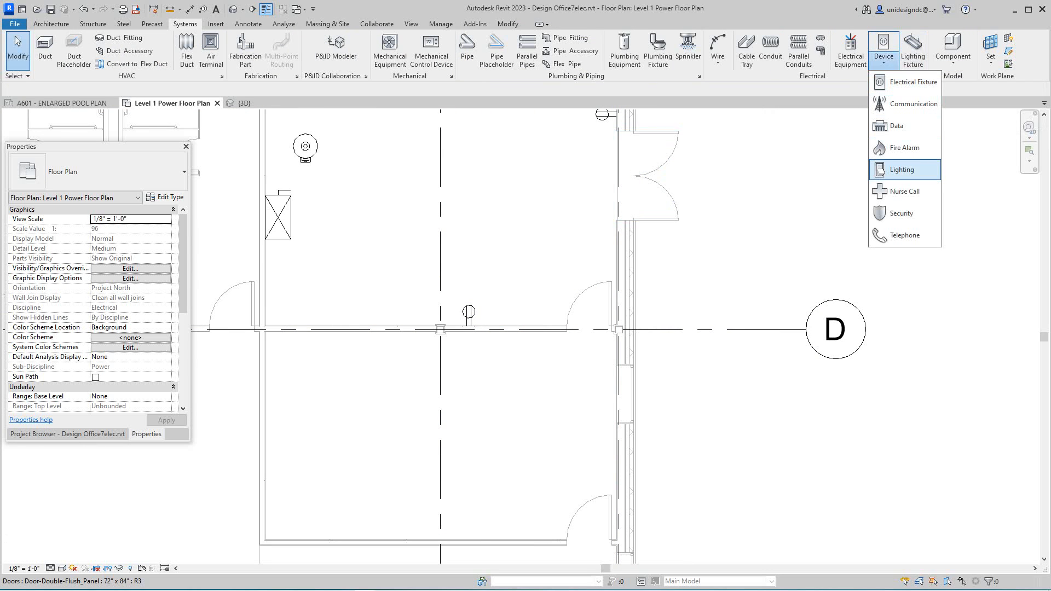
mouse_move(905, 103)
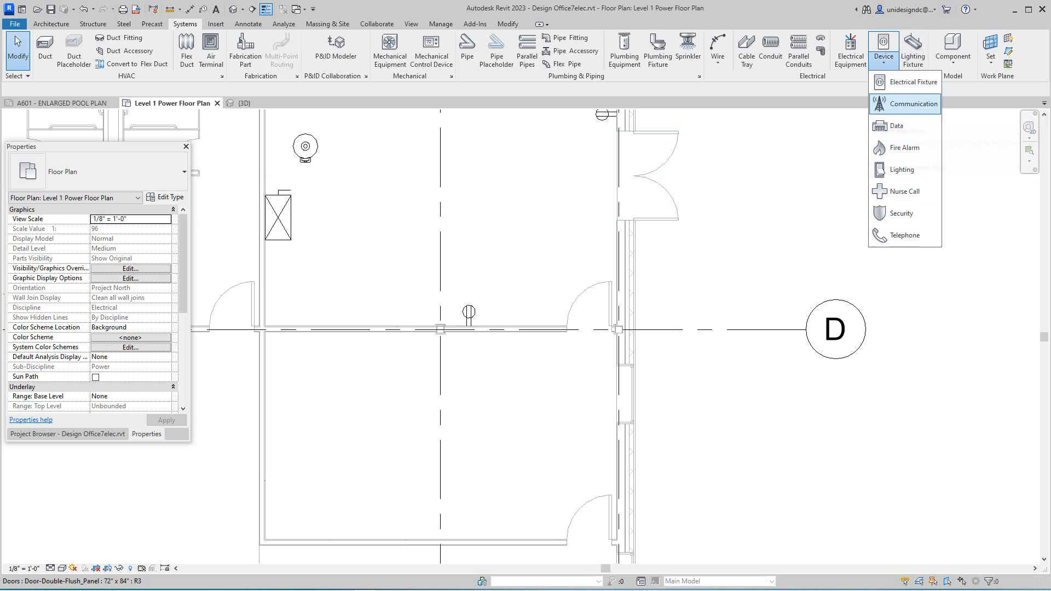
left_click(913, 104)
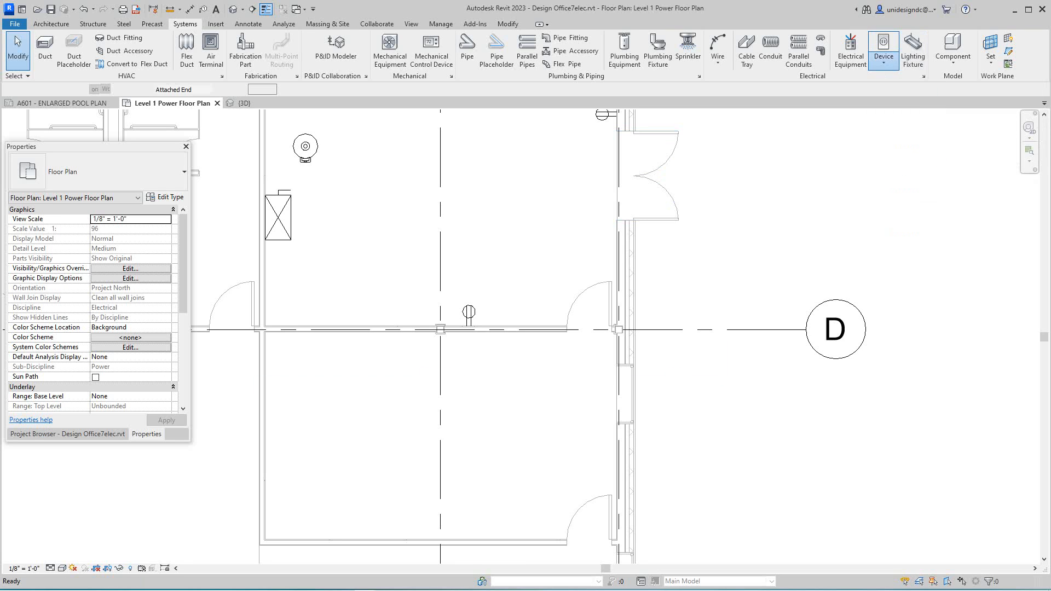
left_click(882, 49)
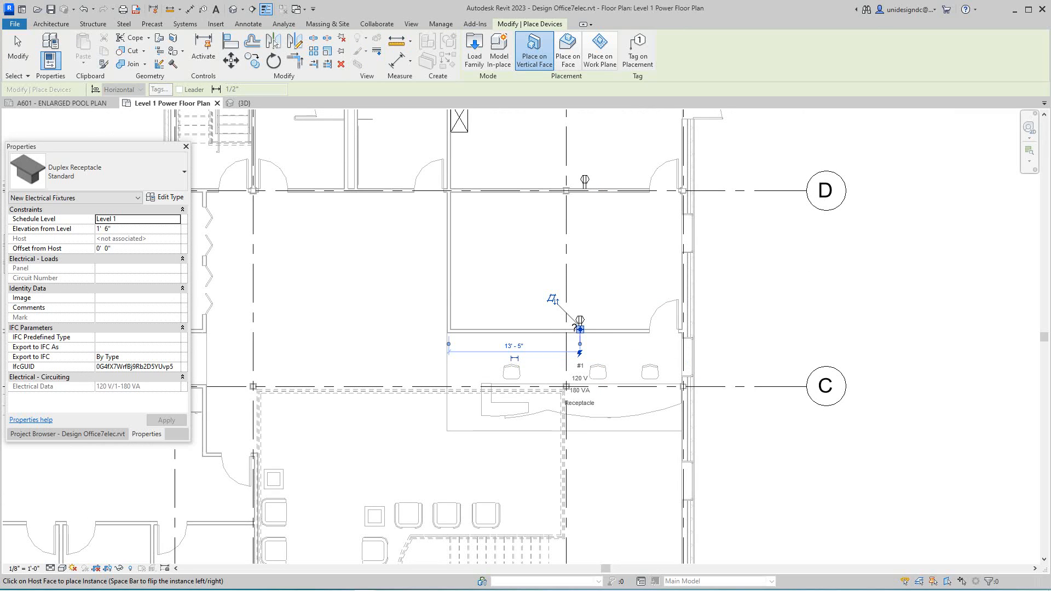
left_click(458, 258)
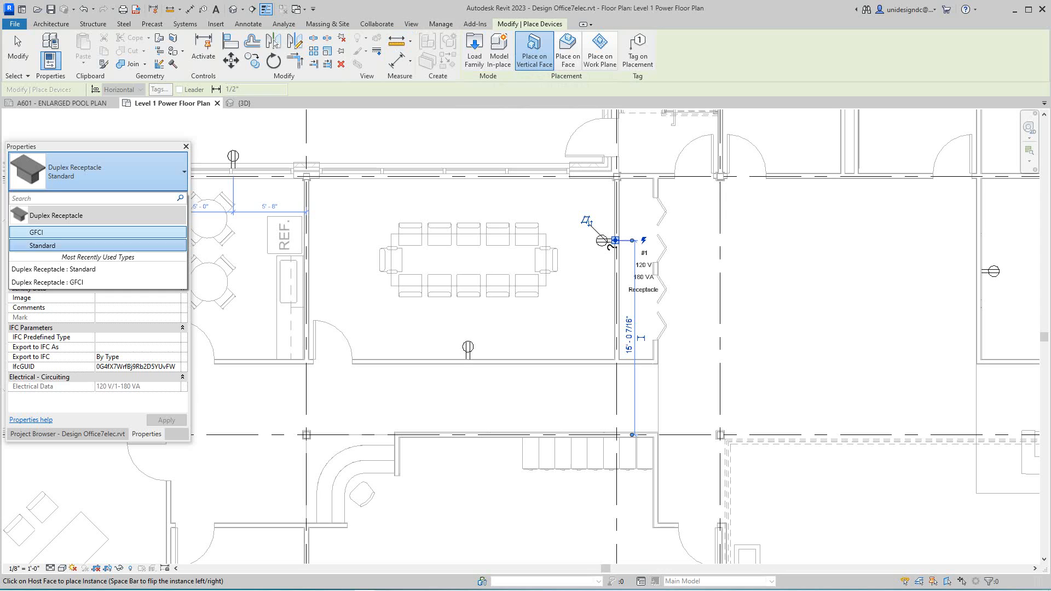
left_click(216, 23)
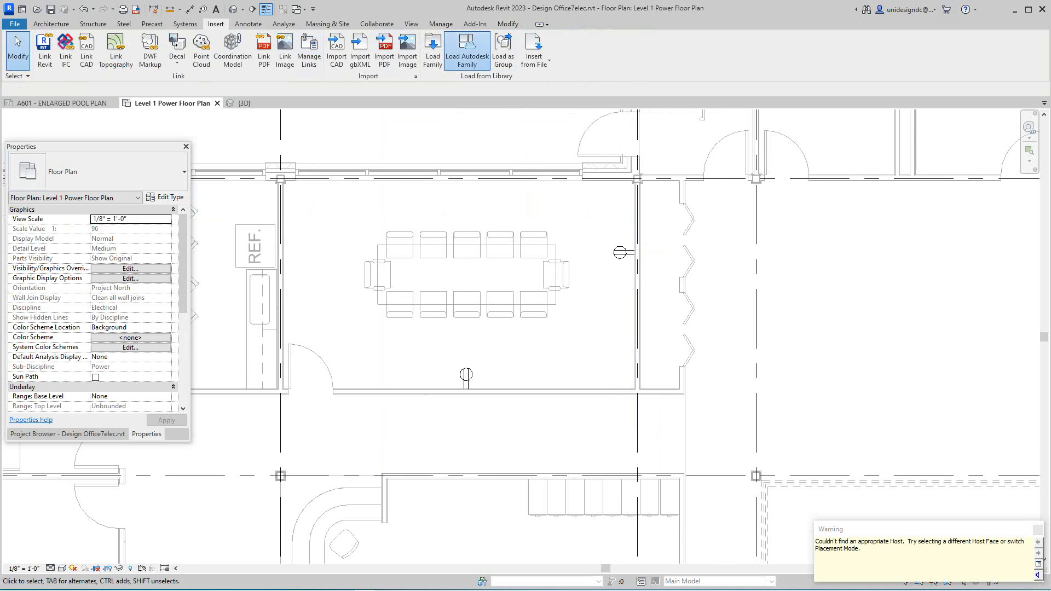
left_click(466, 47)
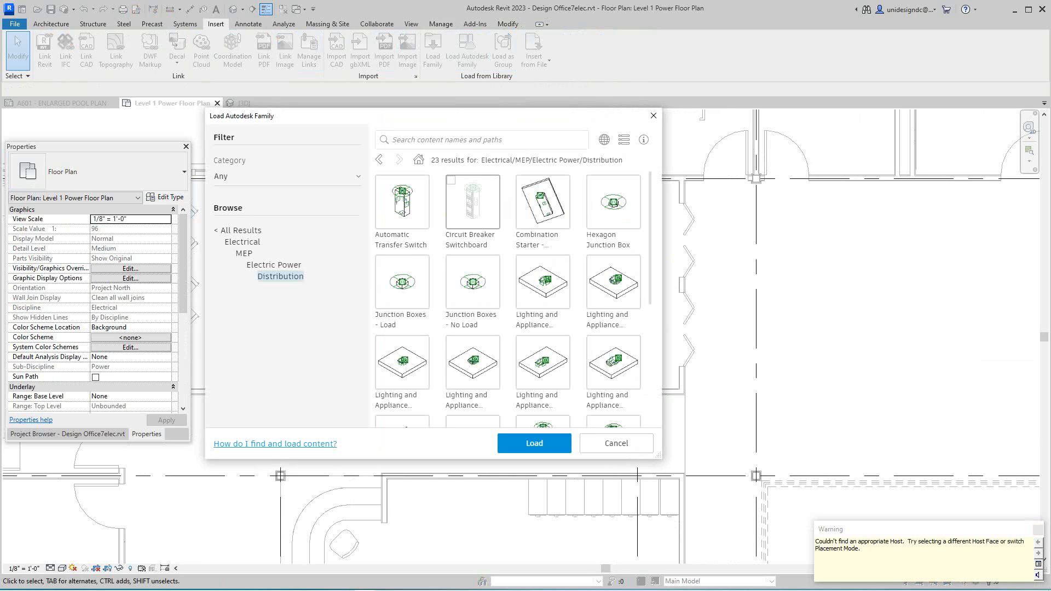
left_click(471, 201)
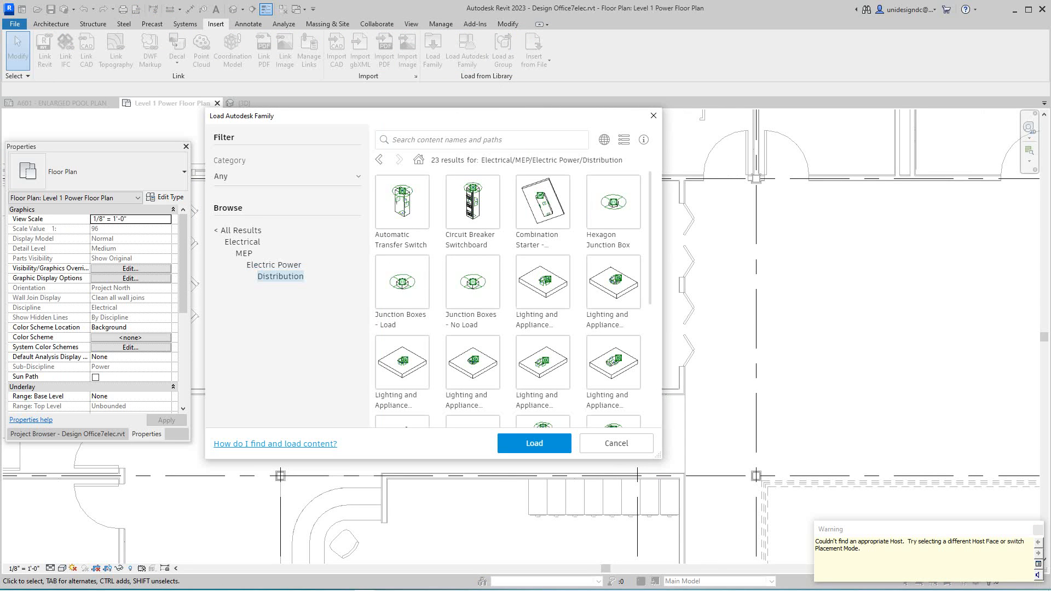
mouse_move(537, 201)
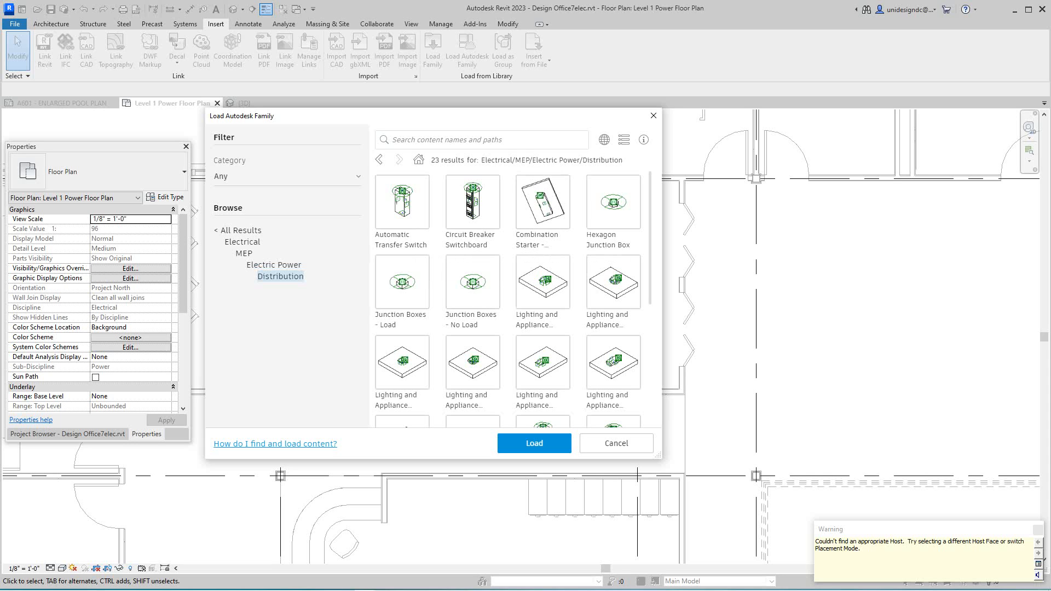
scroll("down", 3)
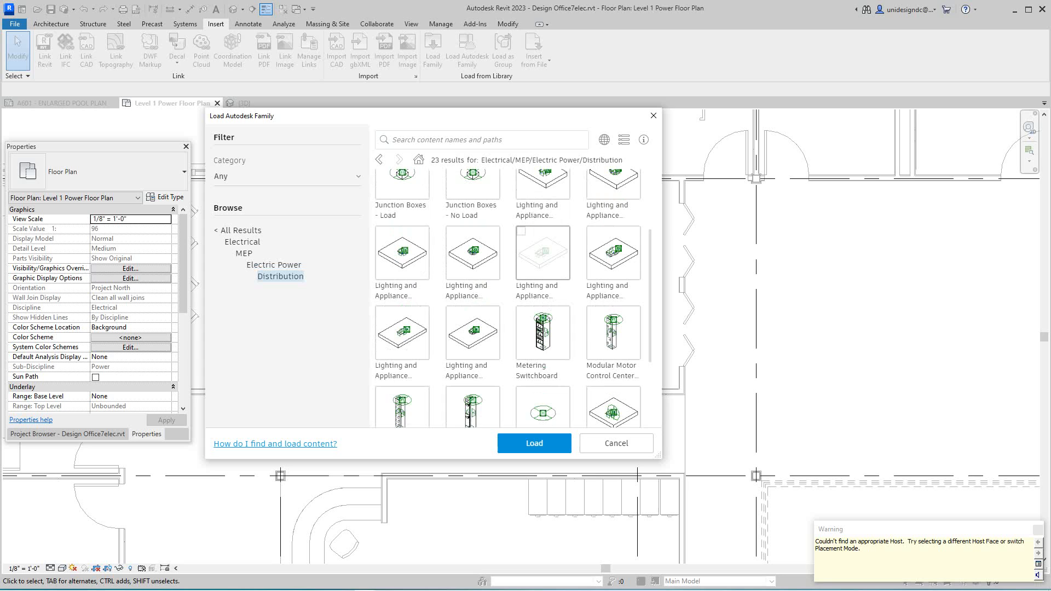
scroll("down", 3)
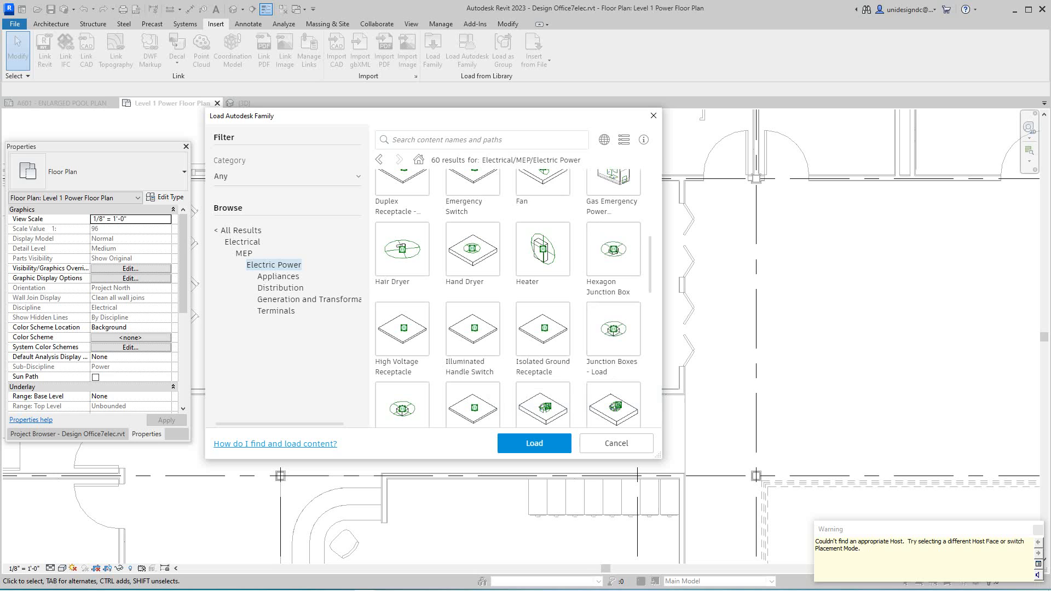
mouse_move(623, 139)
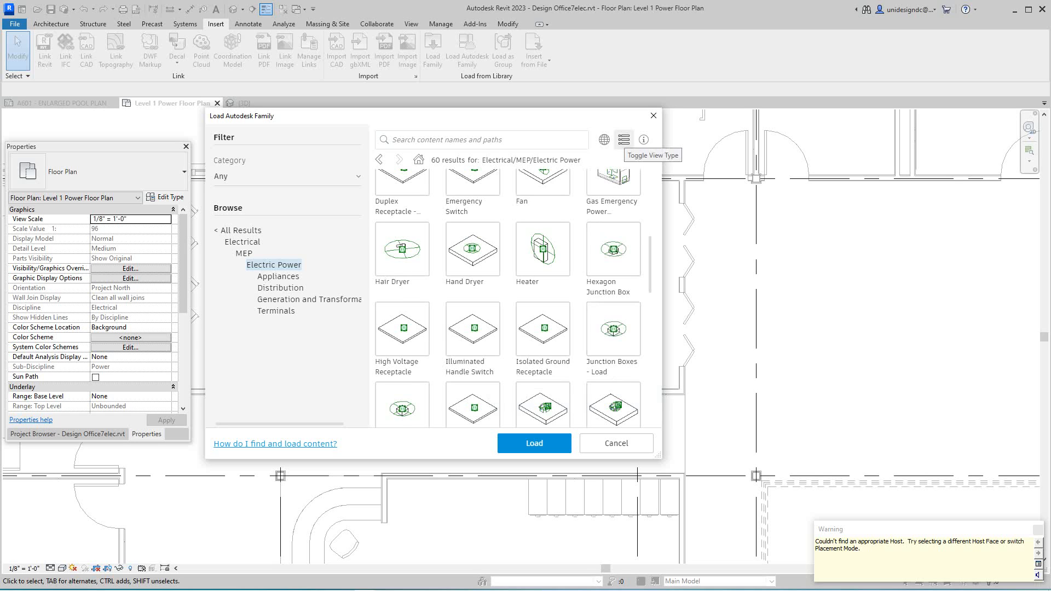
left_click(622, 139)
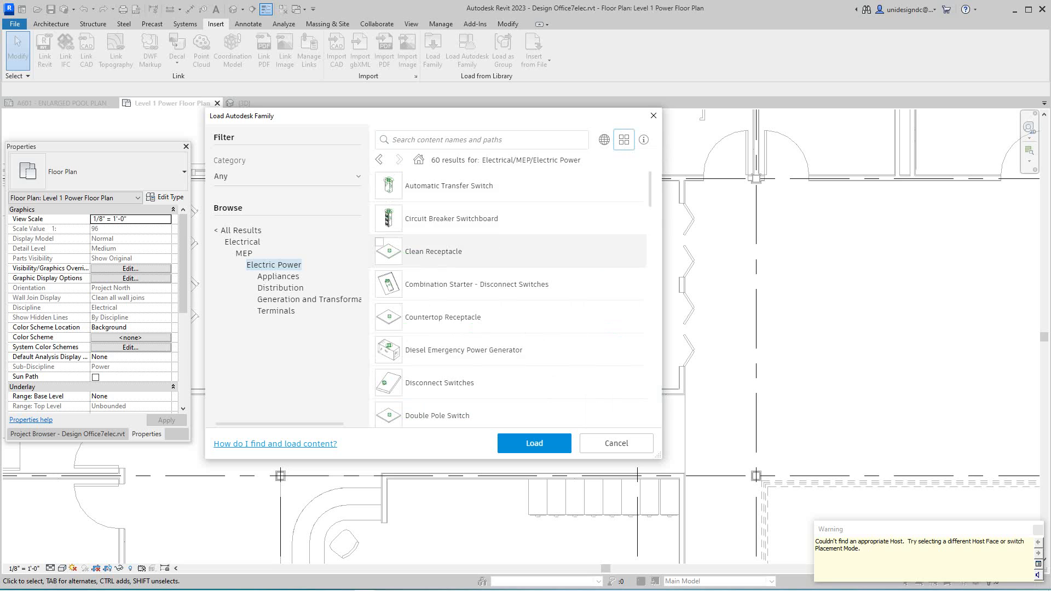
left_click(280, 275)
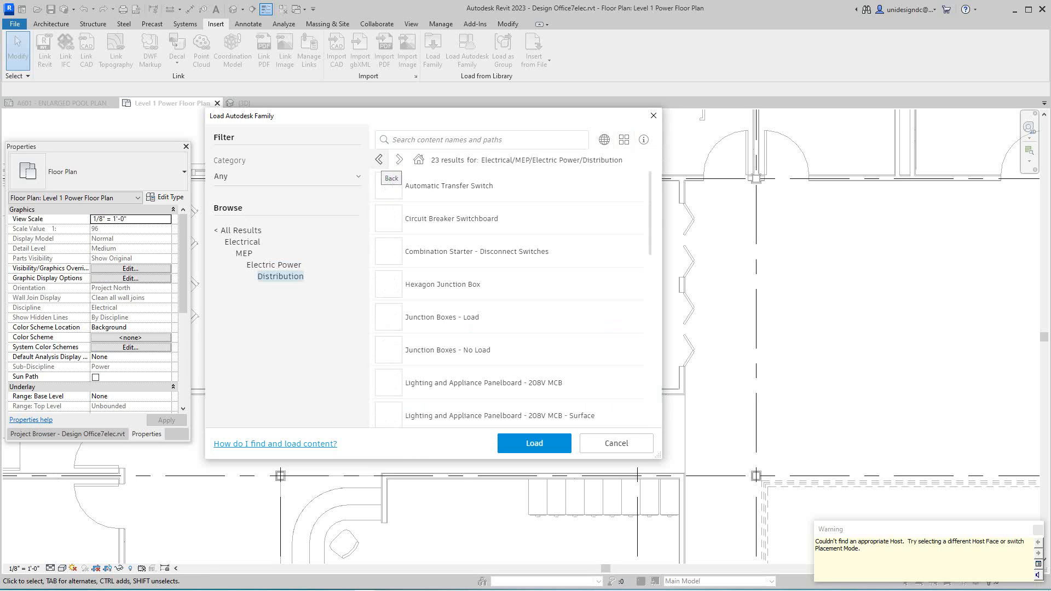
scroll("down", 3)
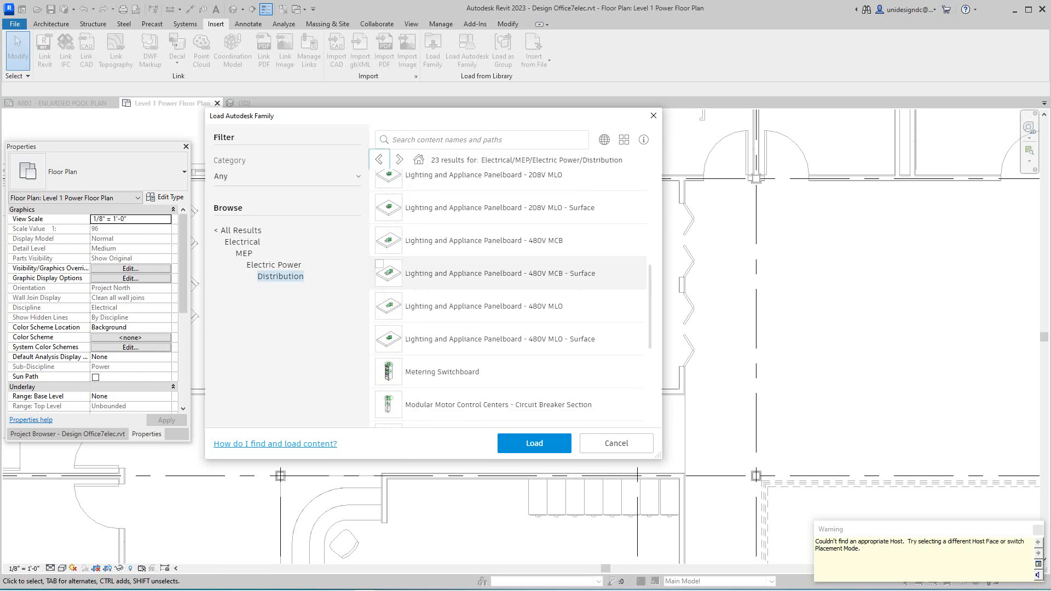
scroll("down", 3)
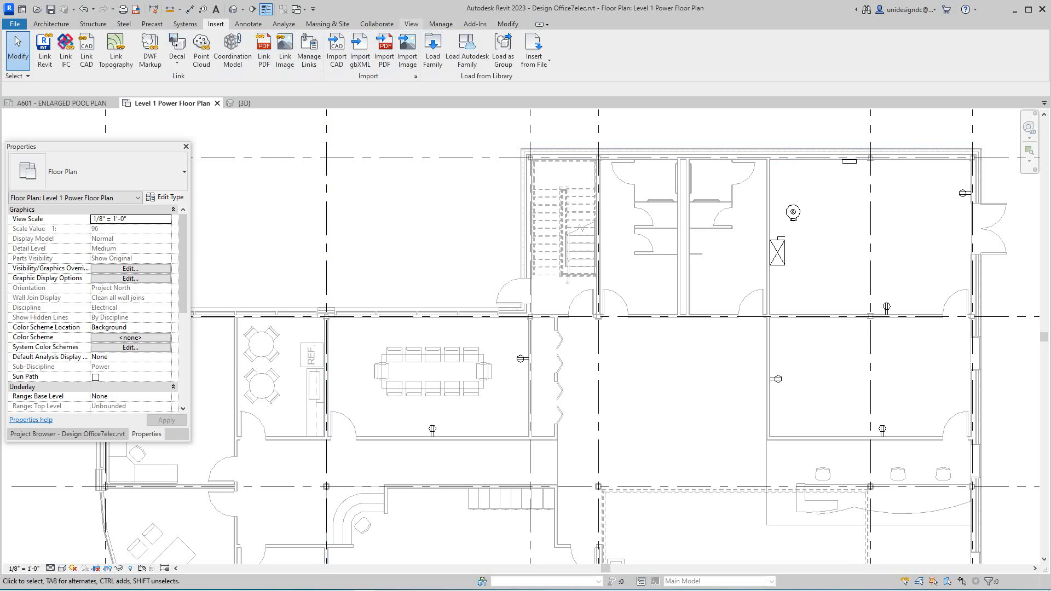
- Start Electrical Fixture placement and switch the type to Duplex Receptacle: GFCI
left_click(184, 23)
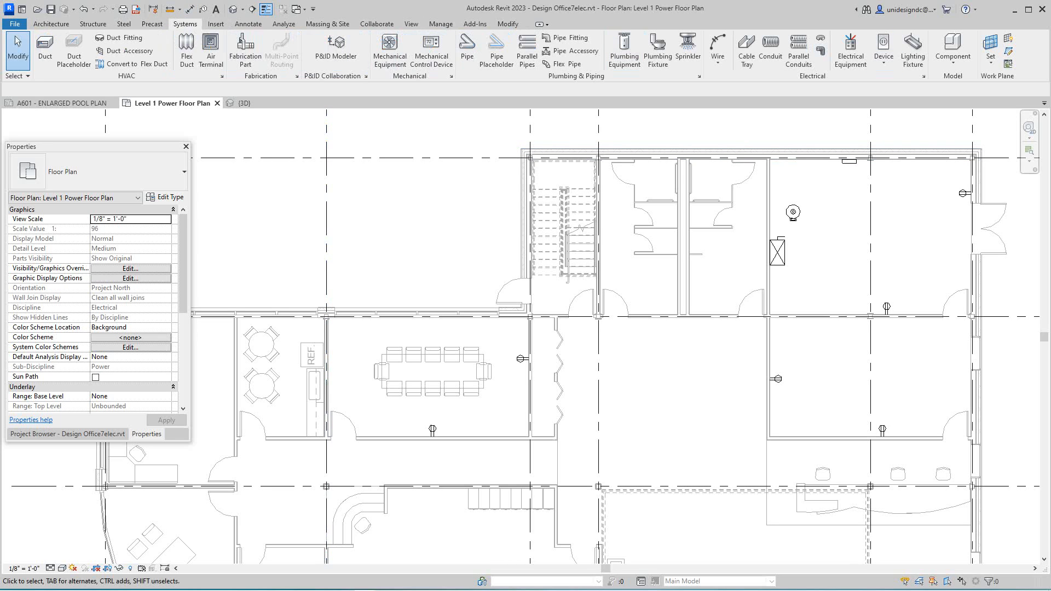
left_click(882, 48)
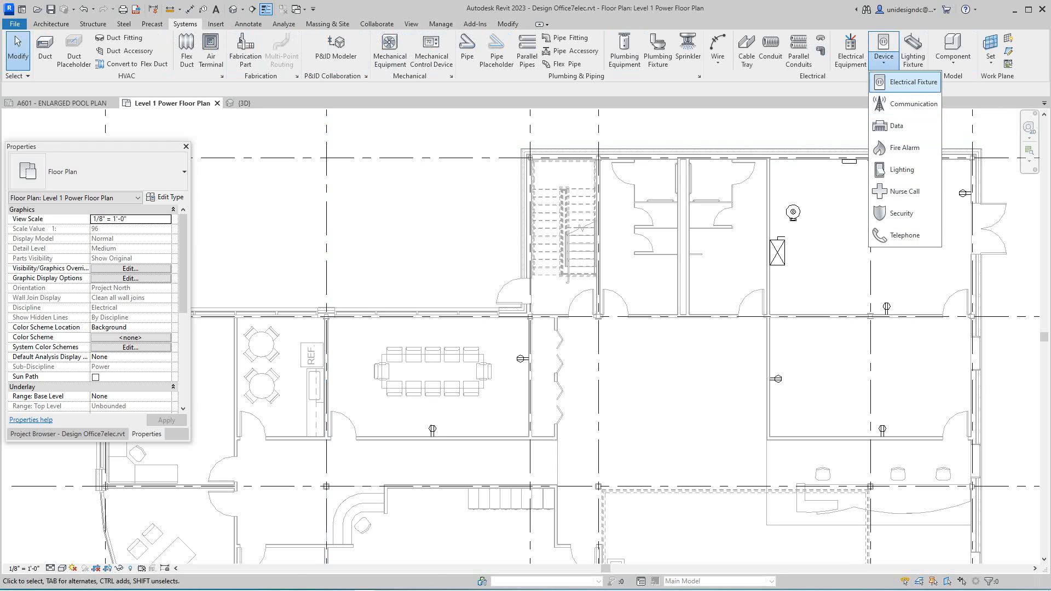
left_click(909, 82)
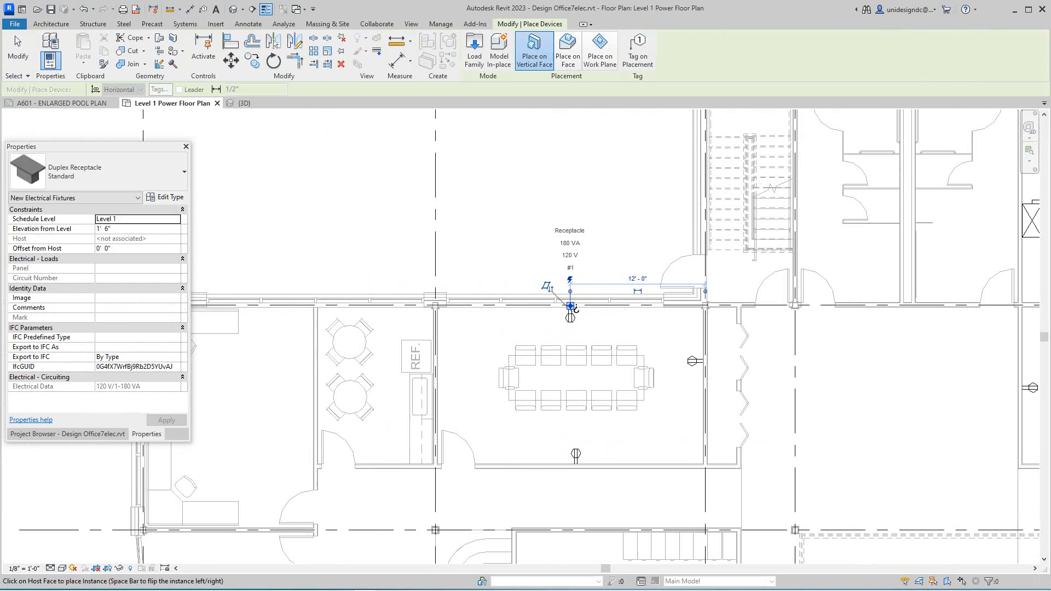
right_click(439, 373)
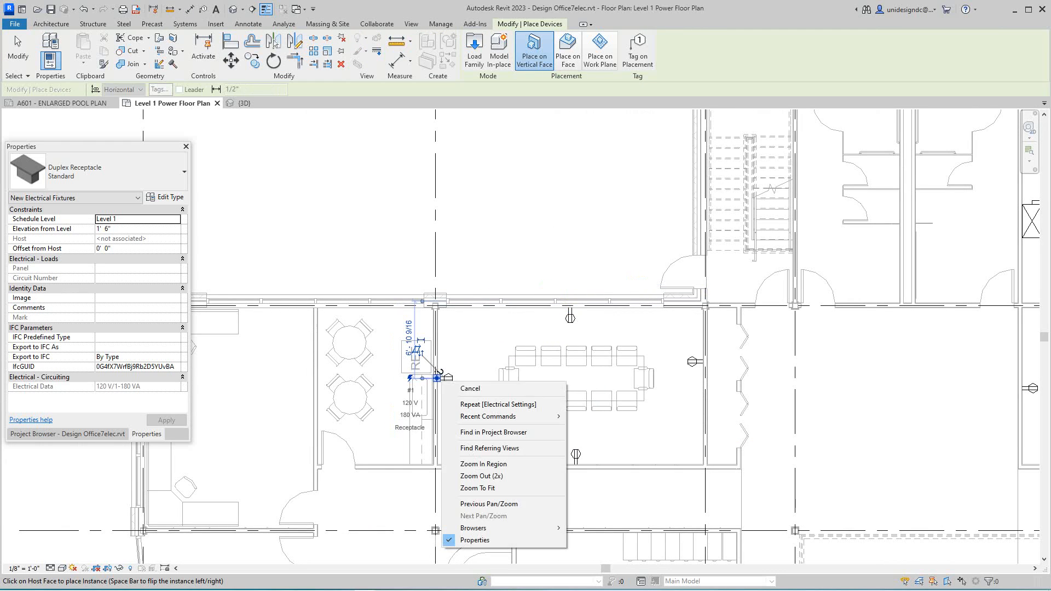
left_click(469, 387)
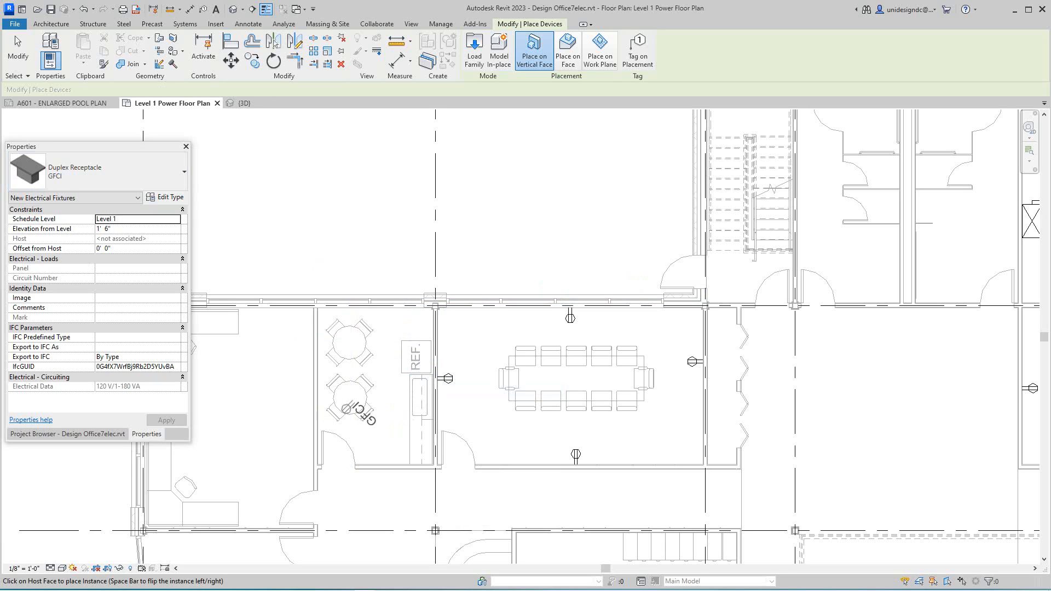
- Place a GFCI receptacle by the refreshment counter, then switch back to Duplex Receptacle: Standard
left_click(434, 416)
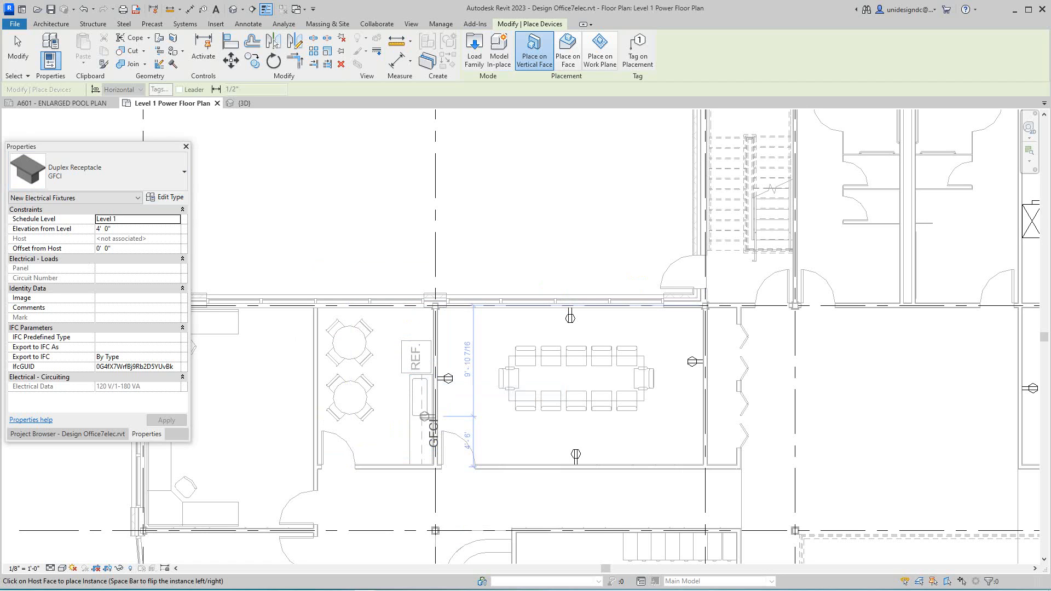
left_click(435, 383)
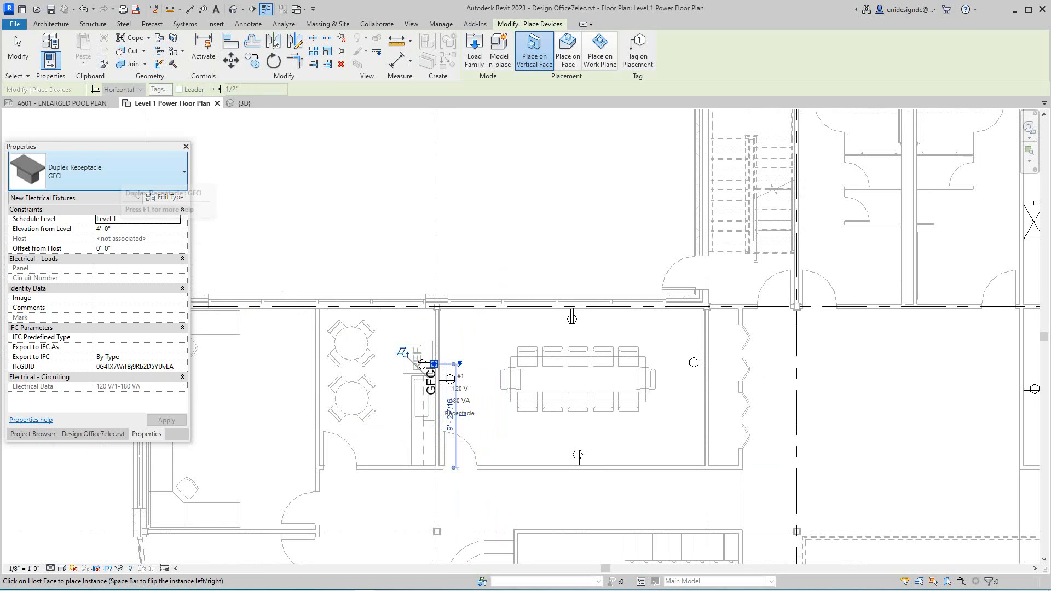
left_click(181, 172)
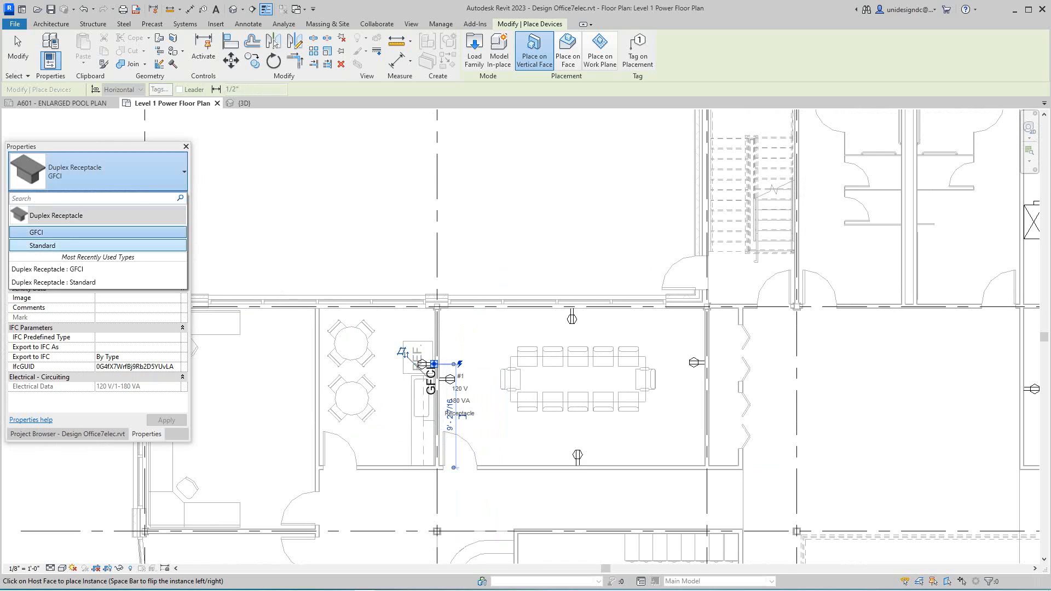
left_click(42, 245)
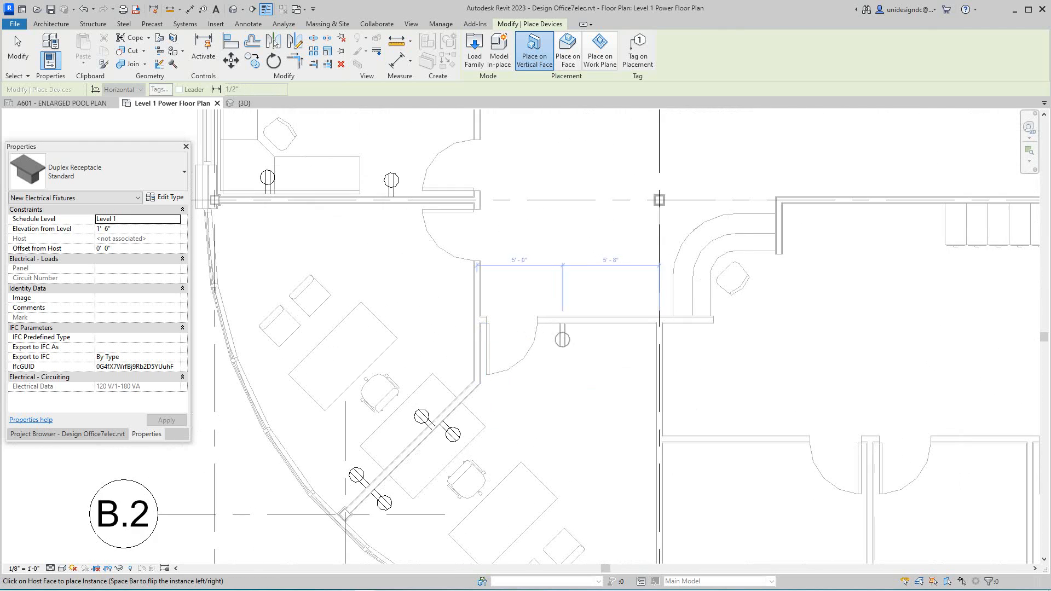
- Place standard receptacles on the office walls near the curved facade and check the restroom GFCI receptacle
left_click(614, 300)
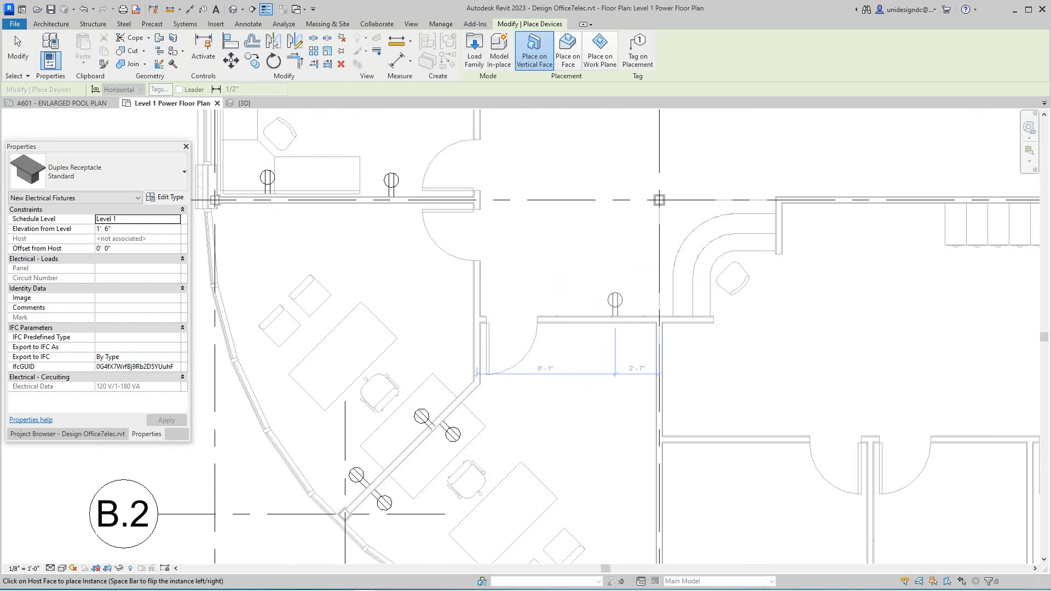
left_click(613, 317)
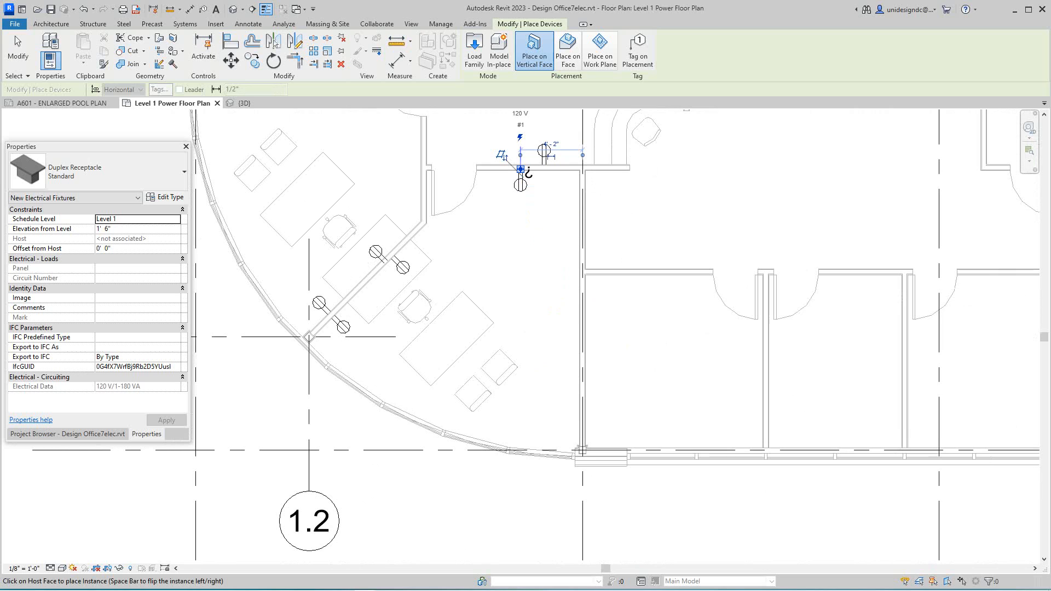
left_click(565, 382)
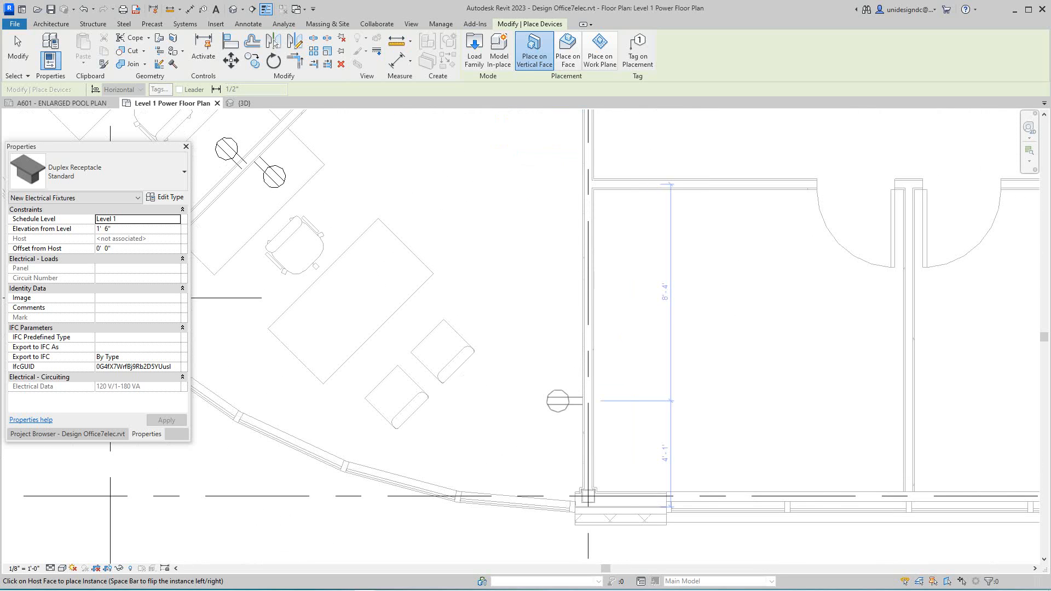
left_click(556, 400)
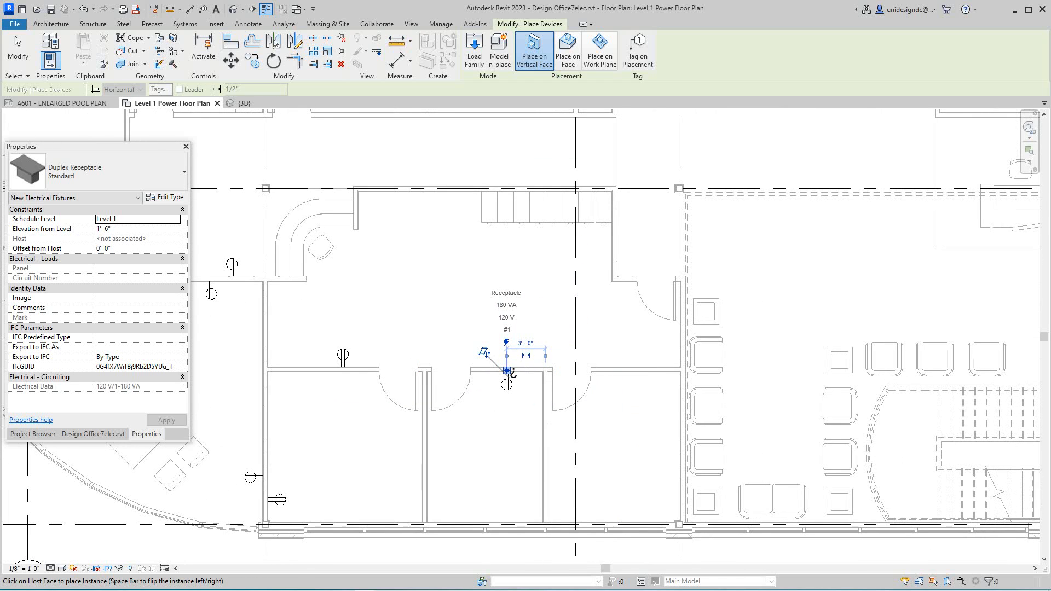
left_click(640, 384)
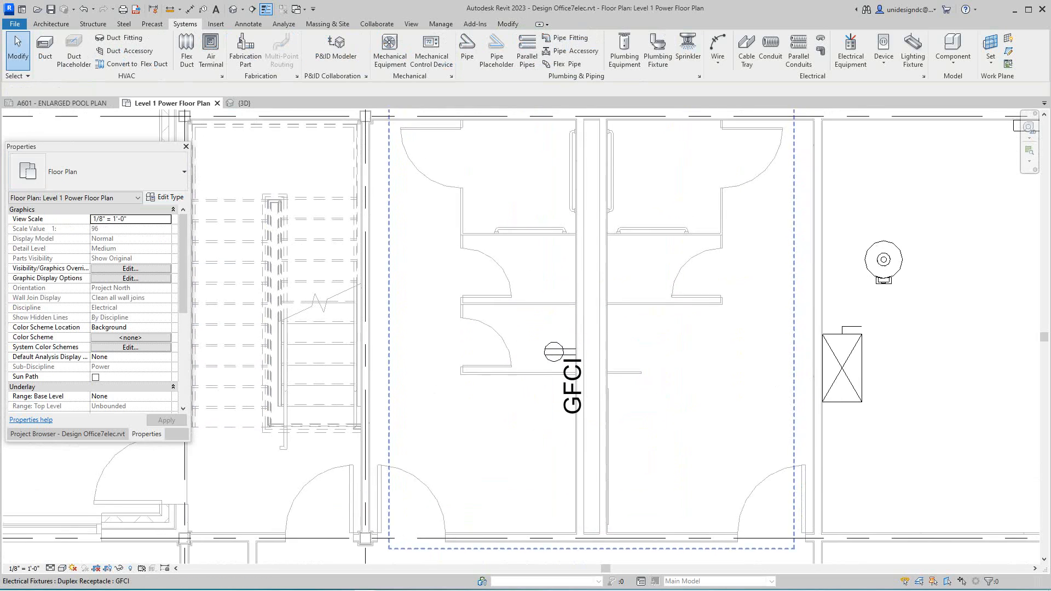
left_click(554, 350)
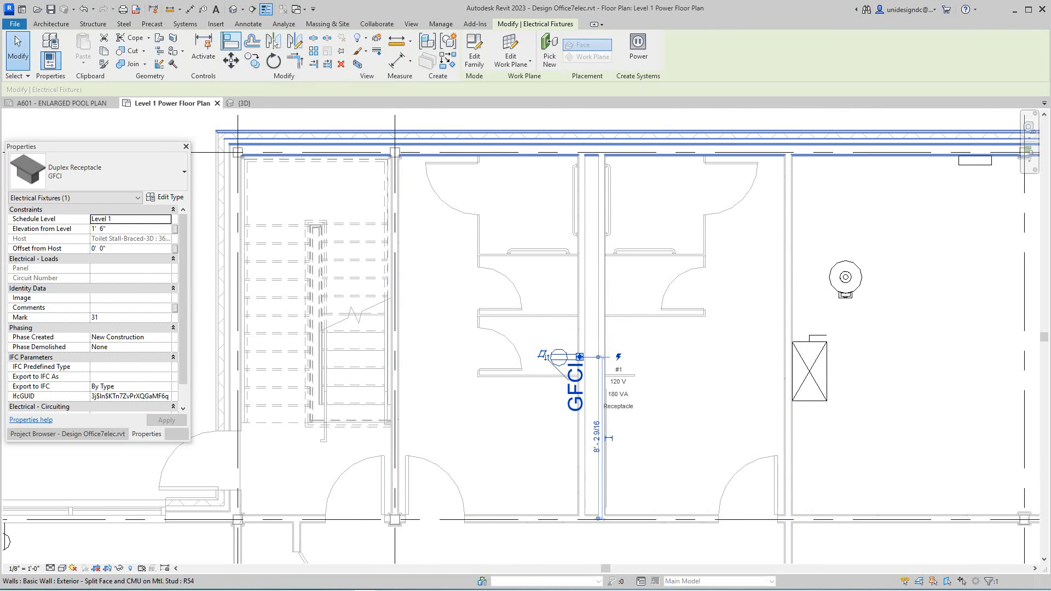